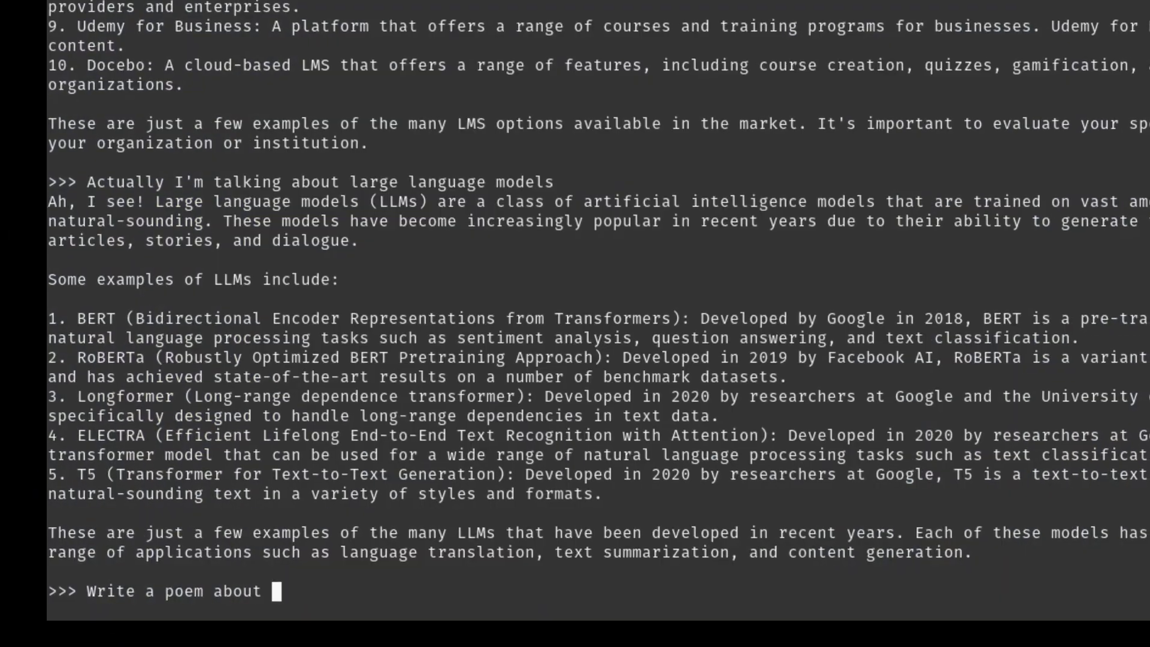
Ask for a poem about AI, reply 'great!', then request Python logistic regression code.
text(AI in 100 words)
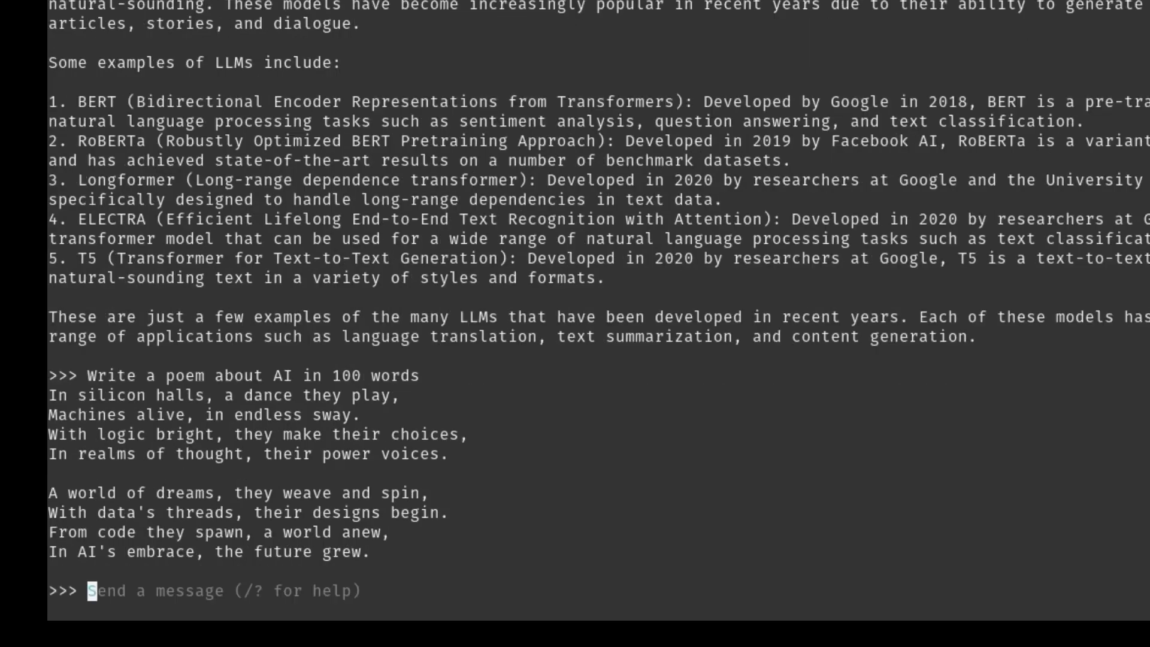
text(great!)
text(Write a)
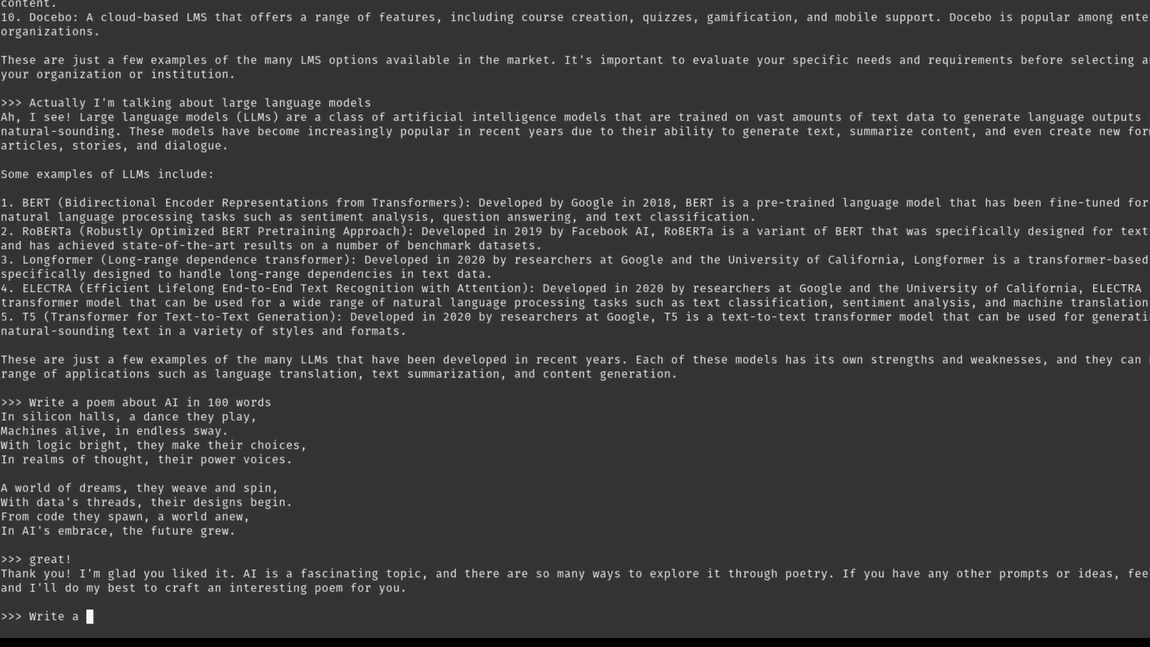
text(python code to t)
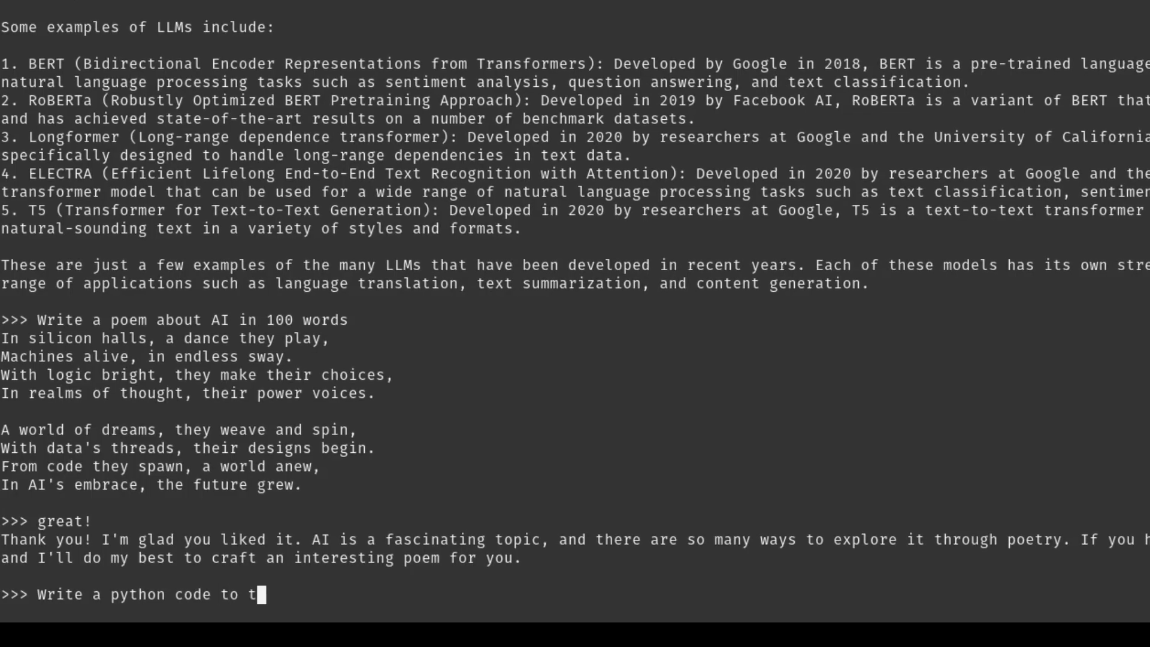
text(rain logi)
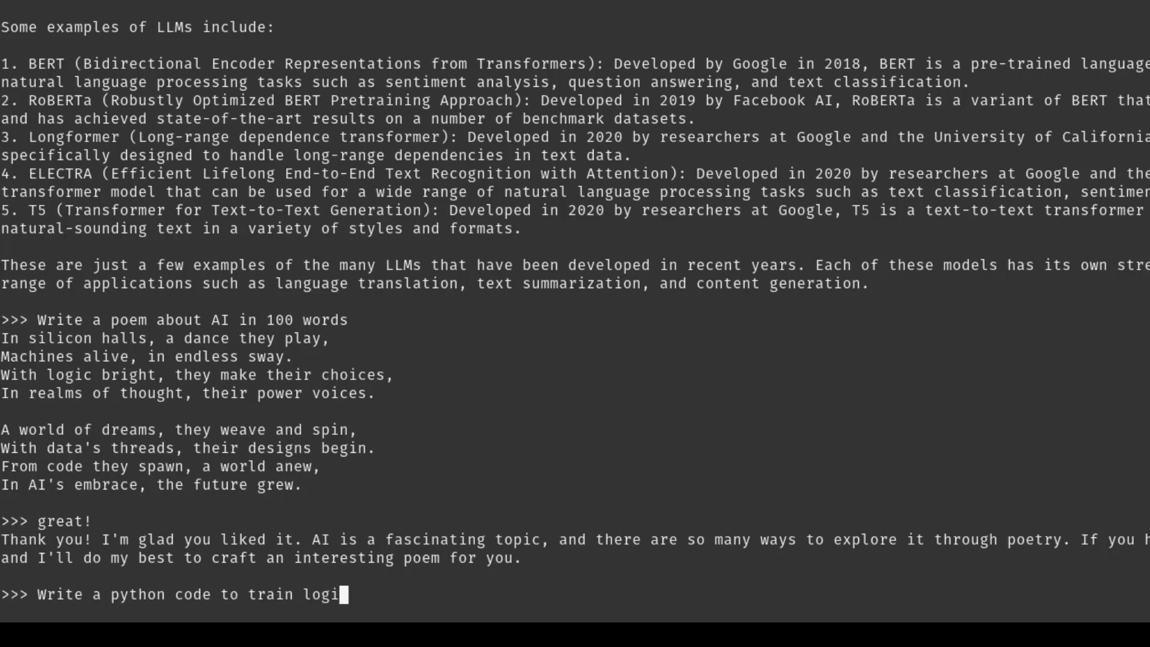
text(stic regresion model)
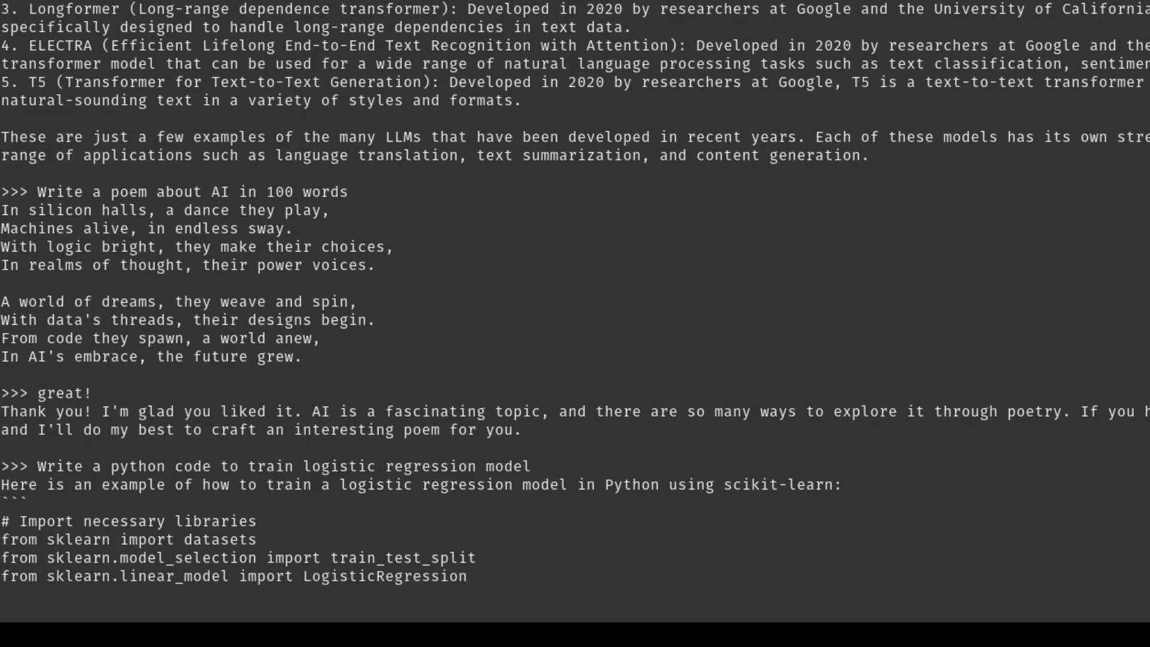
Build the scikit-learn iris script: split 0.3 test, fit, confusion matrix, accuracy print.
text(from sklearn.metrics import accuracy_score, classification_report, confusion_matrix)
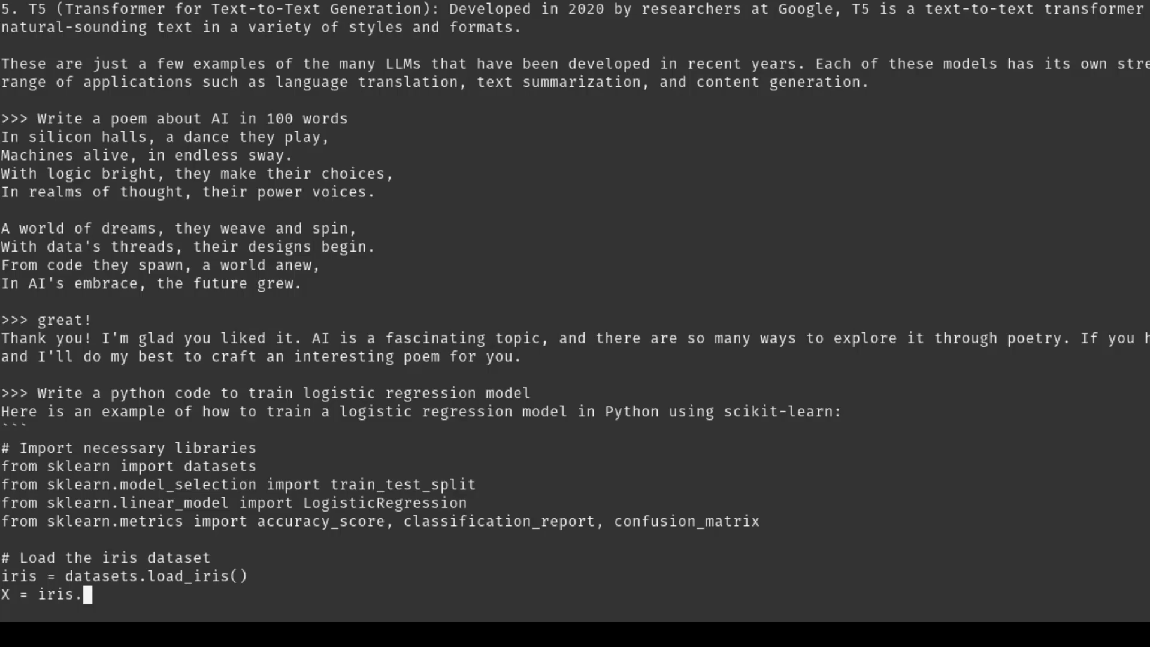
text(data[:, :2]  # we only take the first two features.)
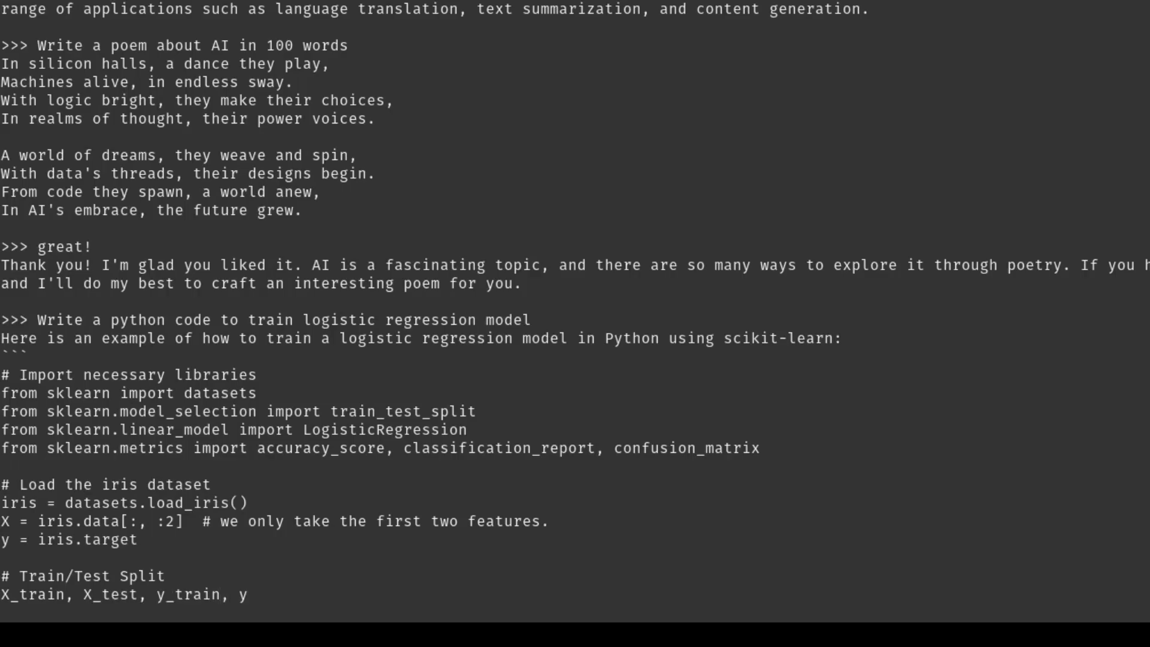
text(_test = train_test_split(X, y, test_)
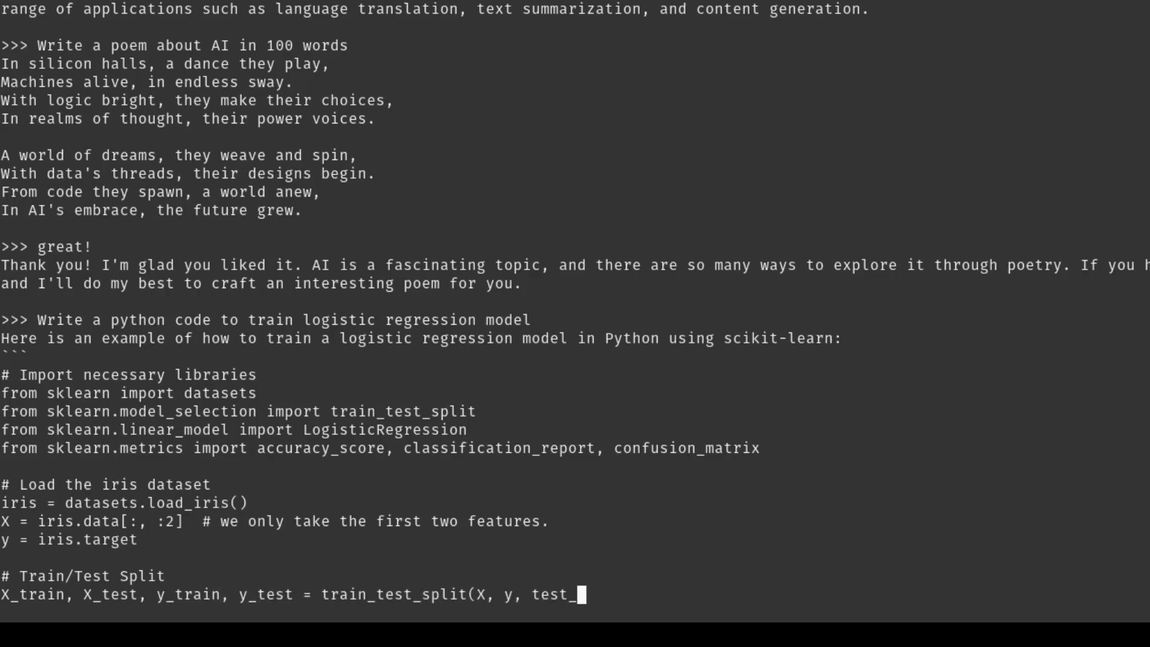
text(size=0.3, random_state=42))
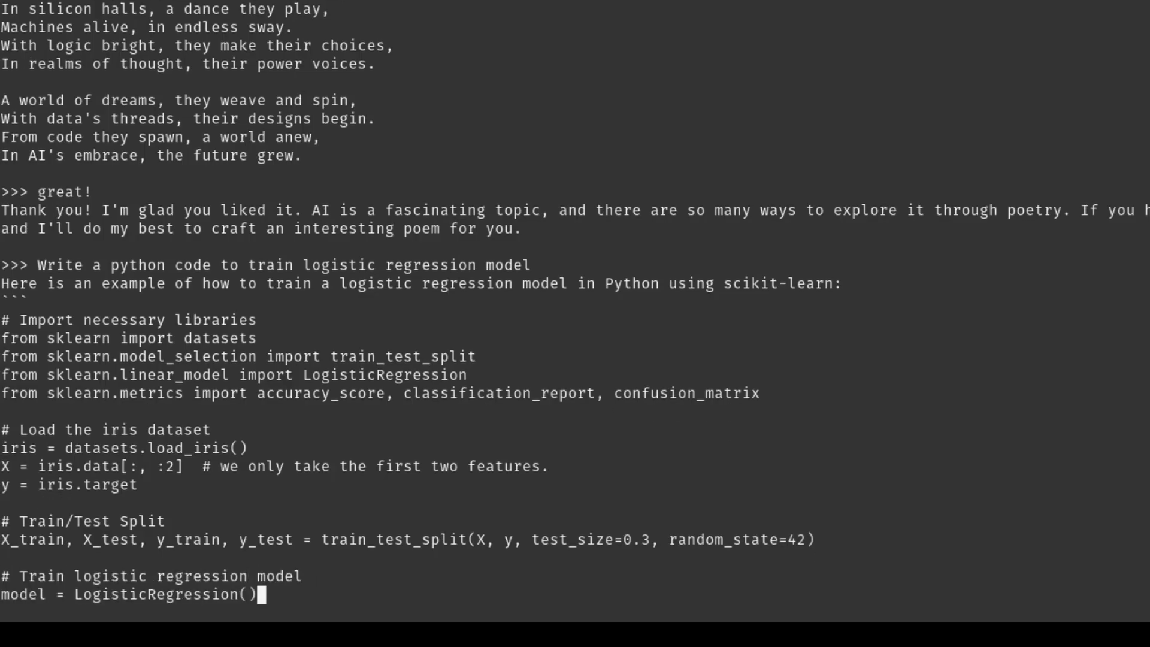
text(model.fit(X_train, y_train))
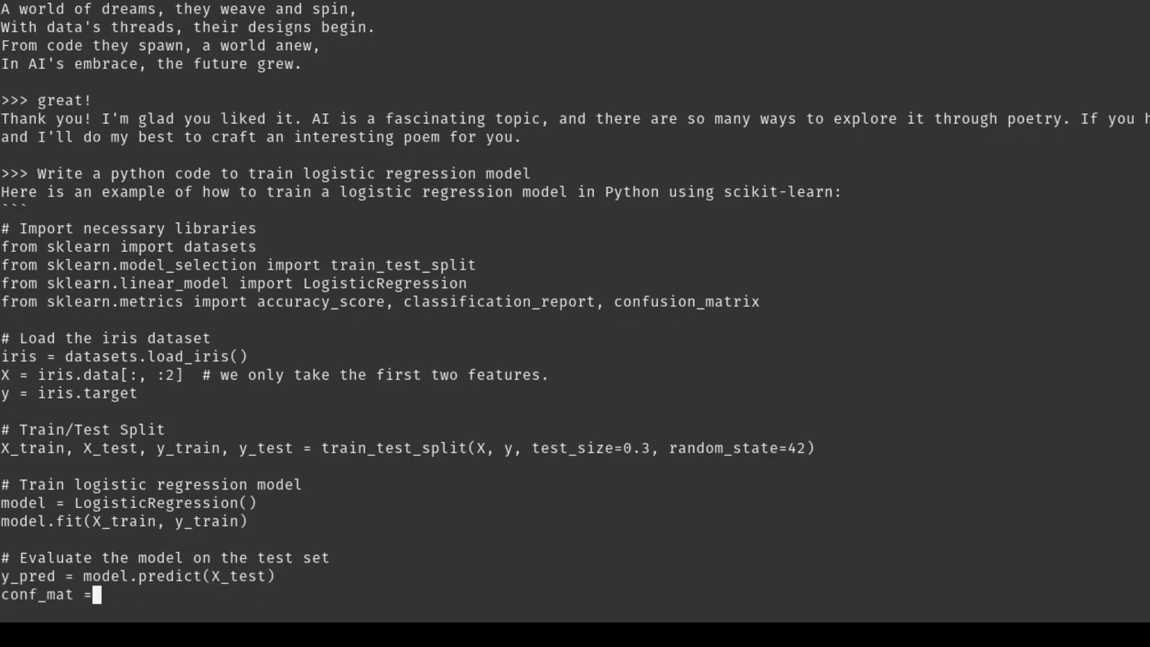
text(confusion_matrix(y_test, y_pred))
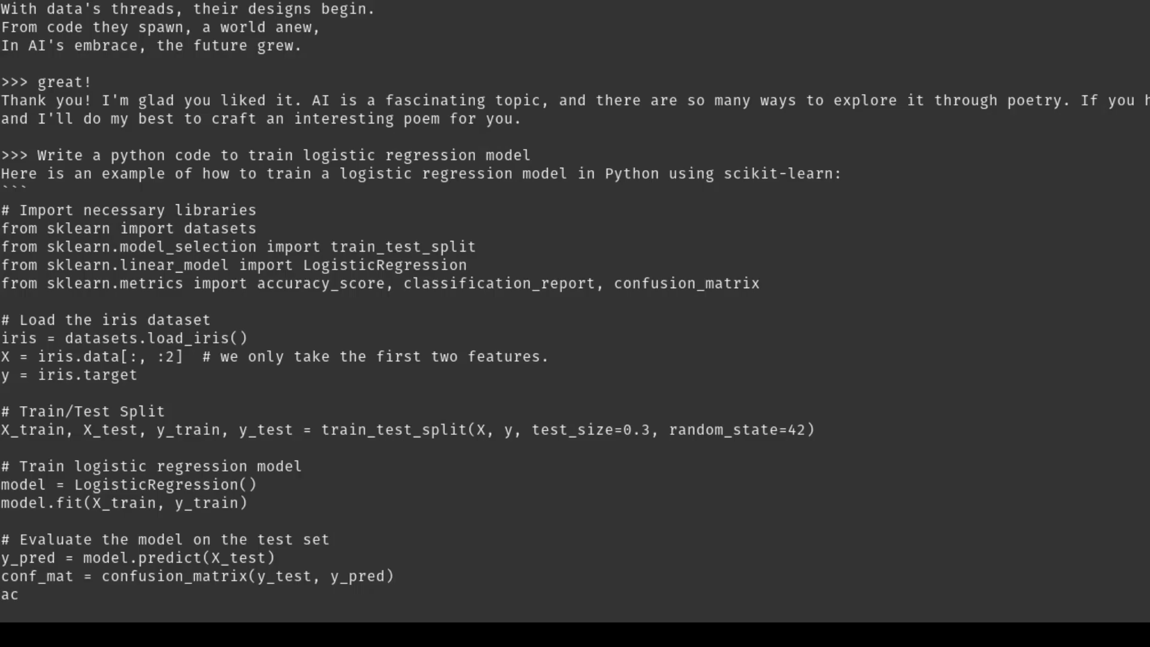
text(curacy = accuracy_score(y_test, y_pred))
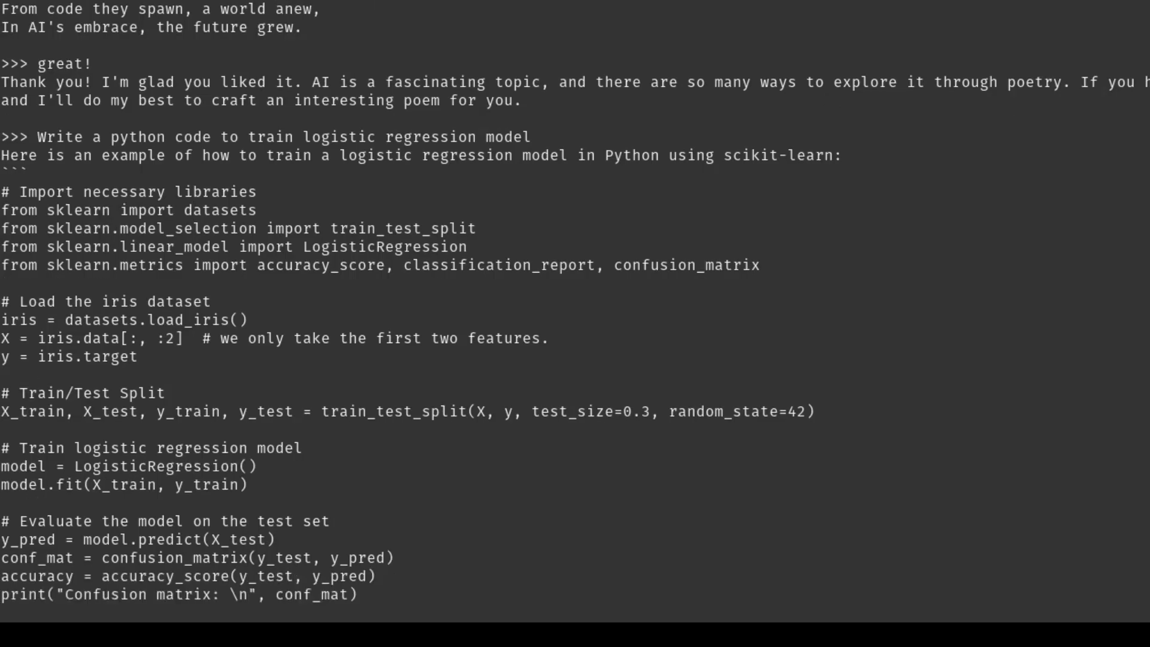
text(print("Accuracy: {0:.3f}".)
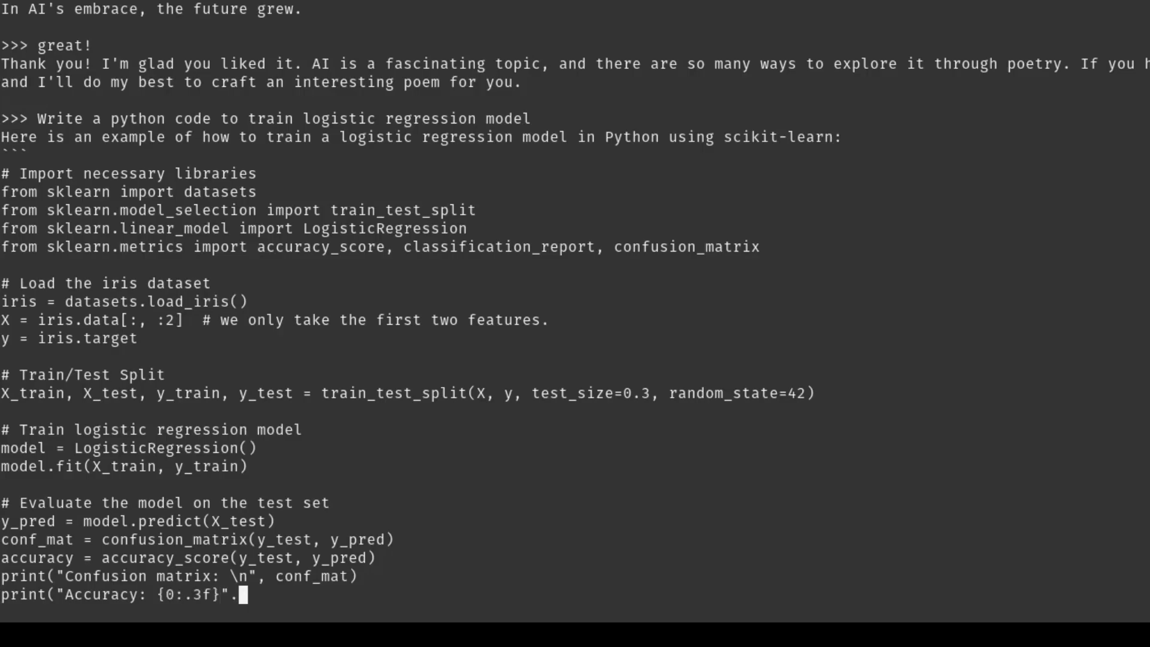
text(format(accuracy * 100)))
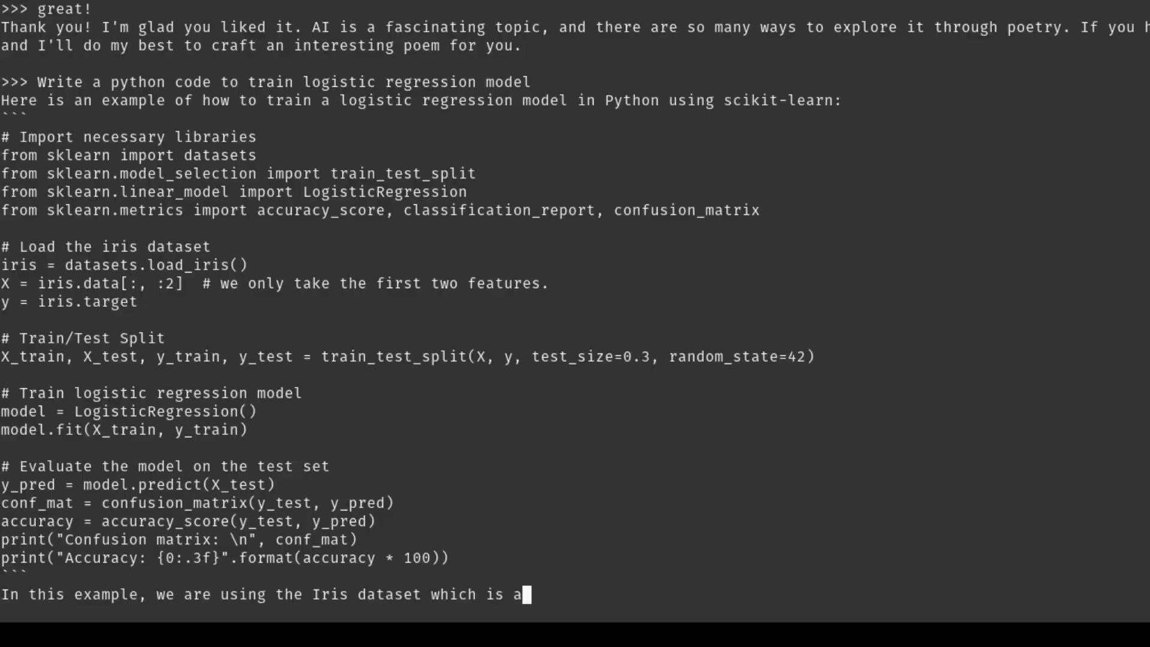
Launch Brave from Applications and search for 'ollama download'.
click(95, 9)
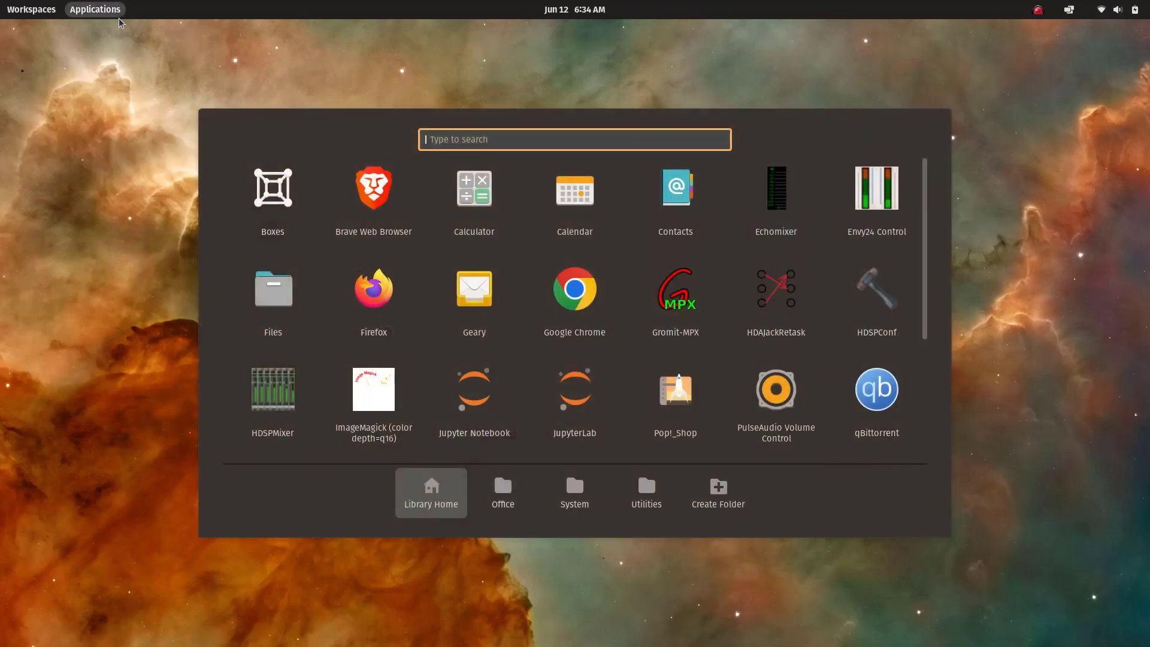
mouse_move(245, 150)
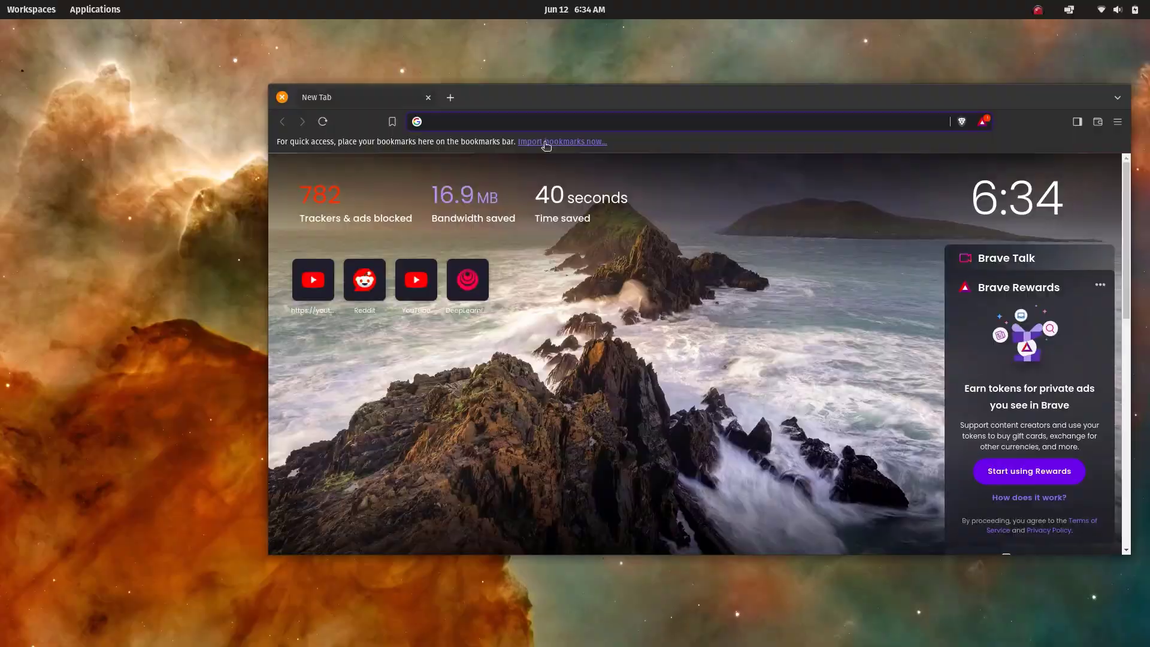
text(ollama download)
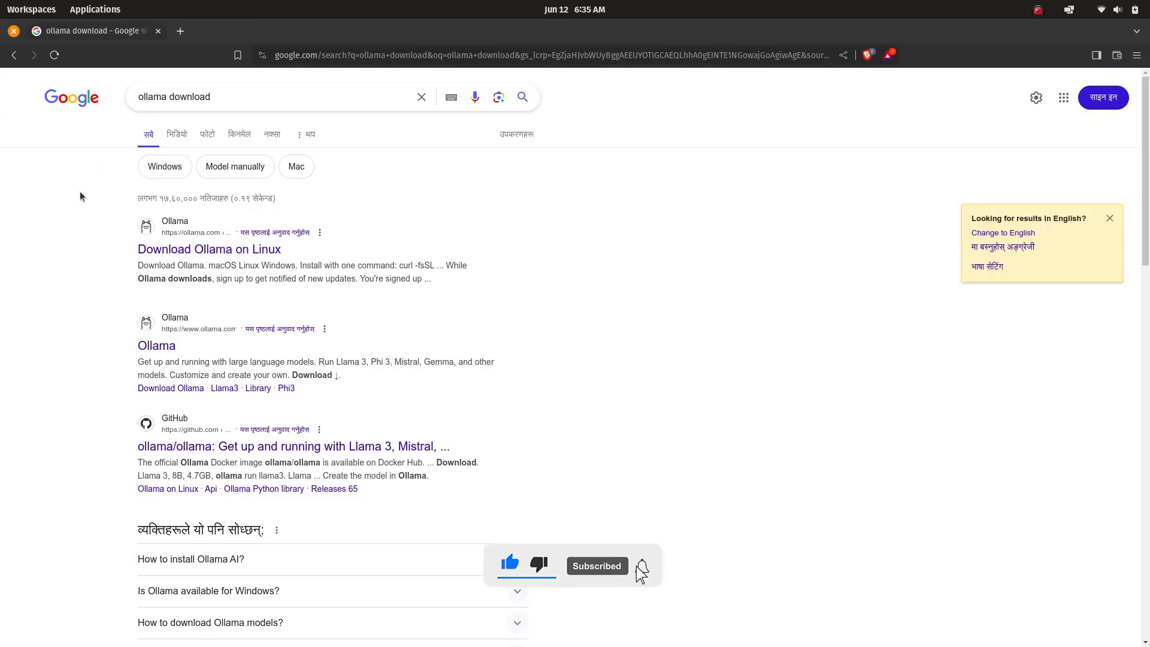
Open the 'Download Ollama on Linux' page and copy the curl install command.
click(209, 249)
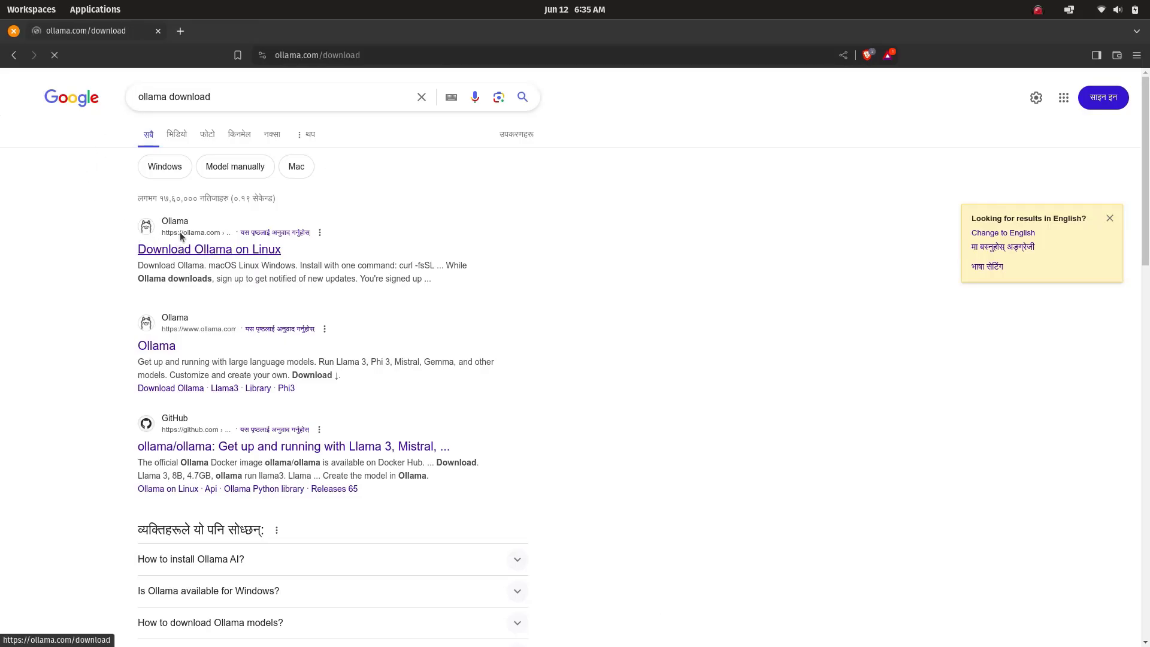
click(209, 249)
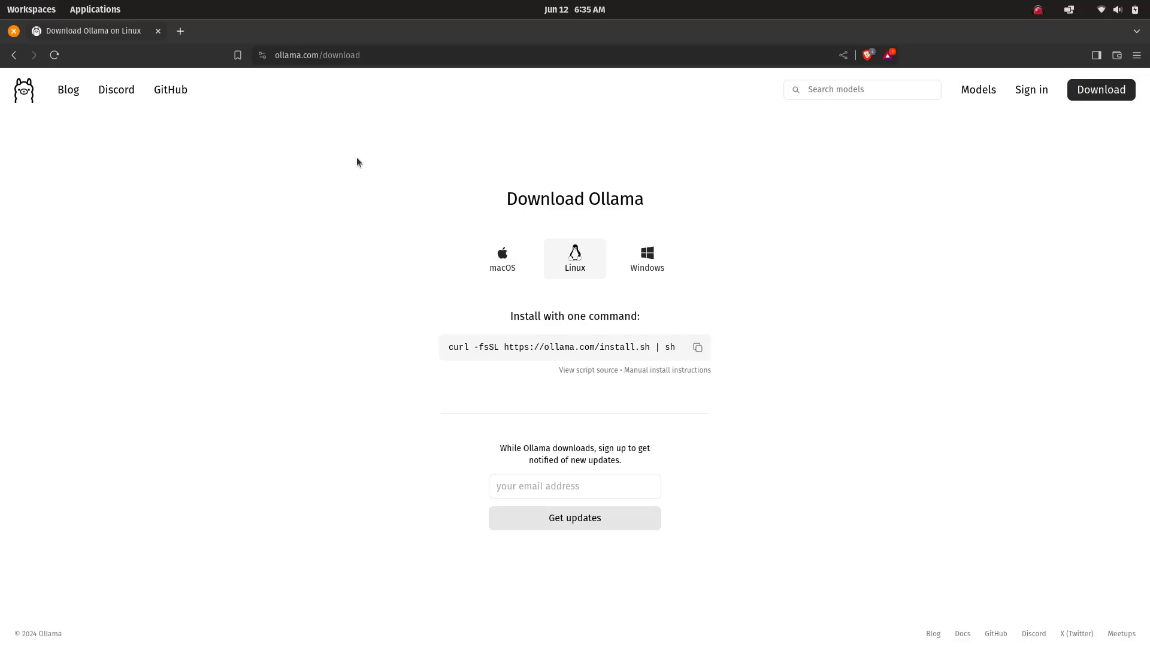
triple_click(575, 317)
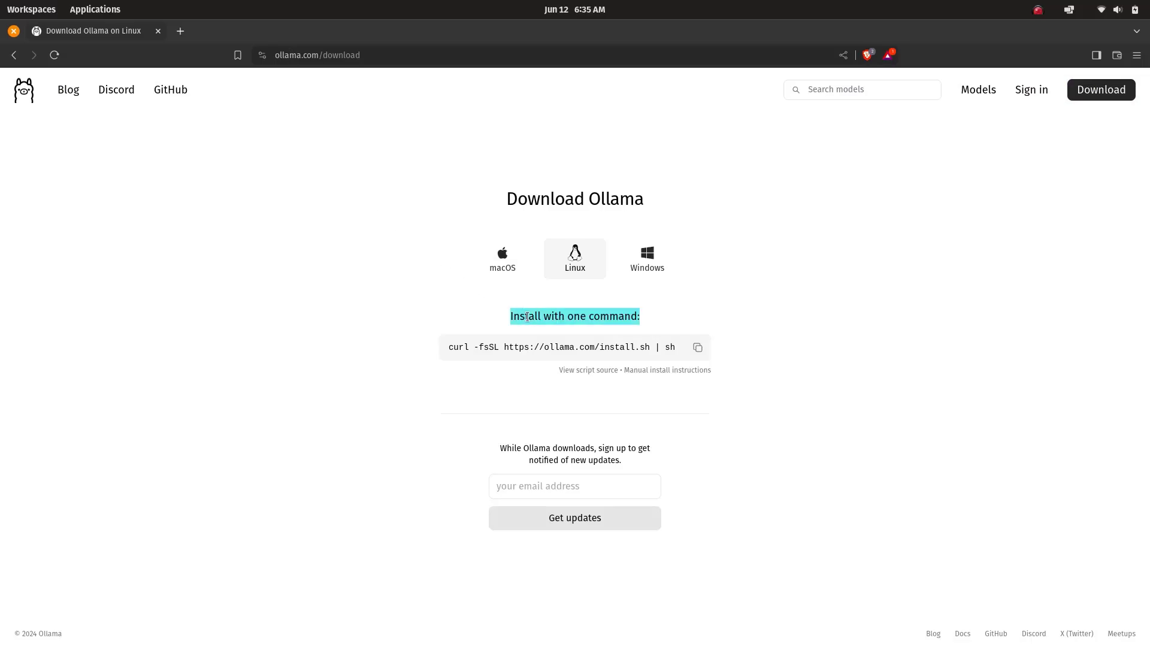
mouse_move(661, 330)
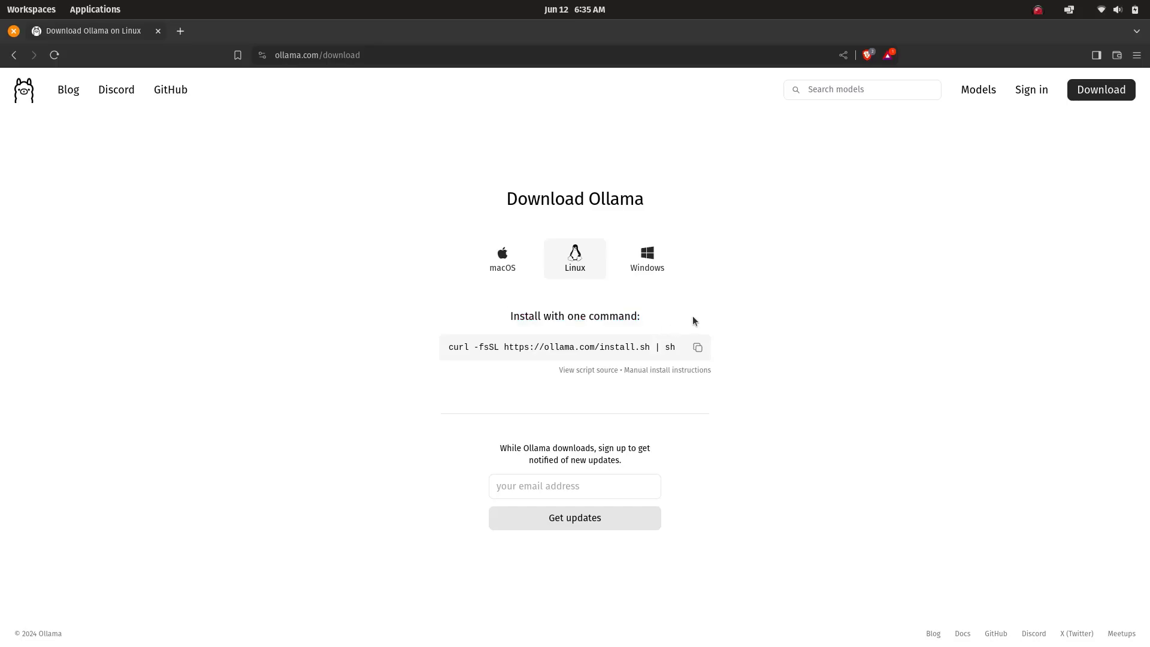
click(697, 348)
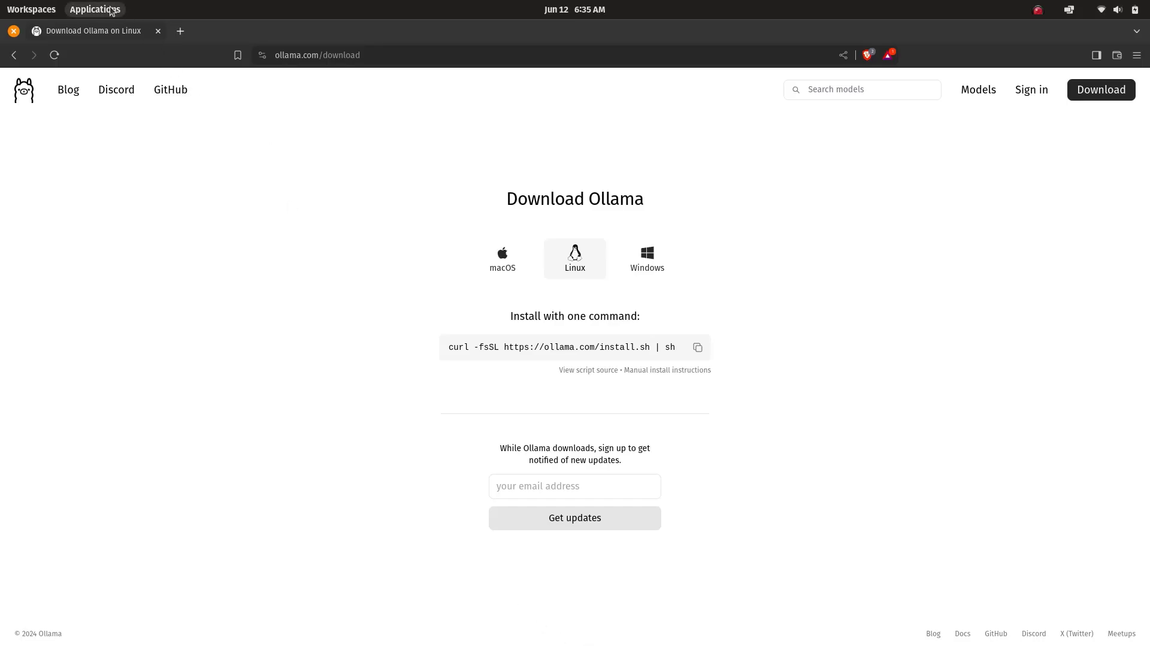
Open Terminal, run the pasted curl install script and enter the sudo password.
text(ter)
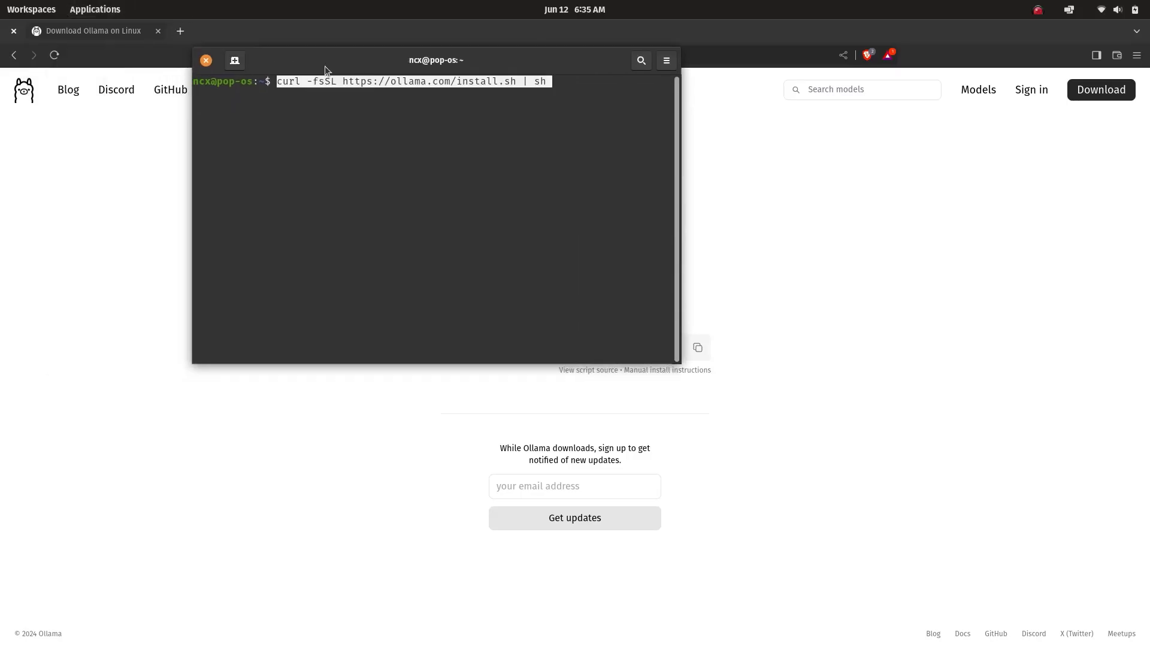
key(Return)
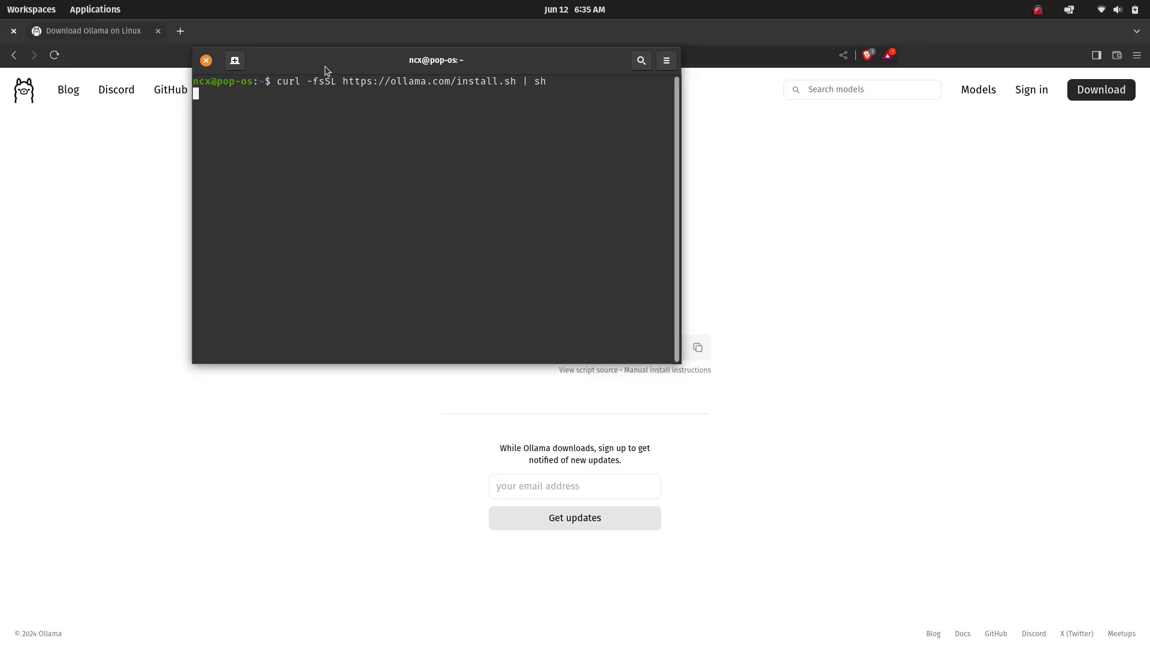
key(Return)
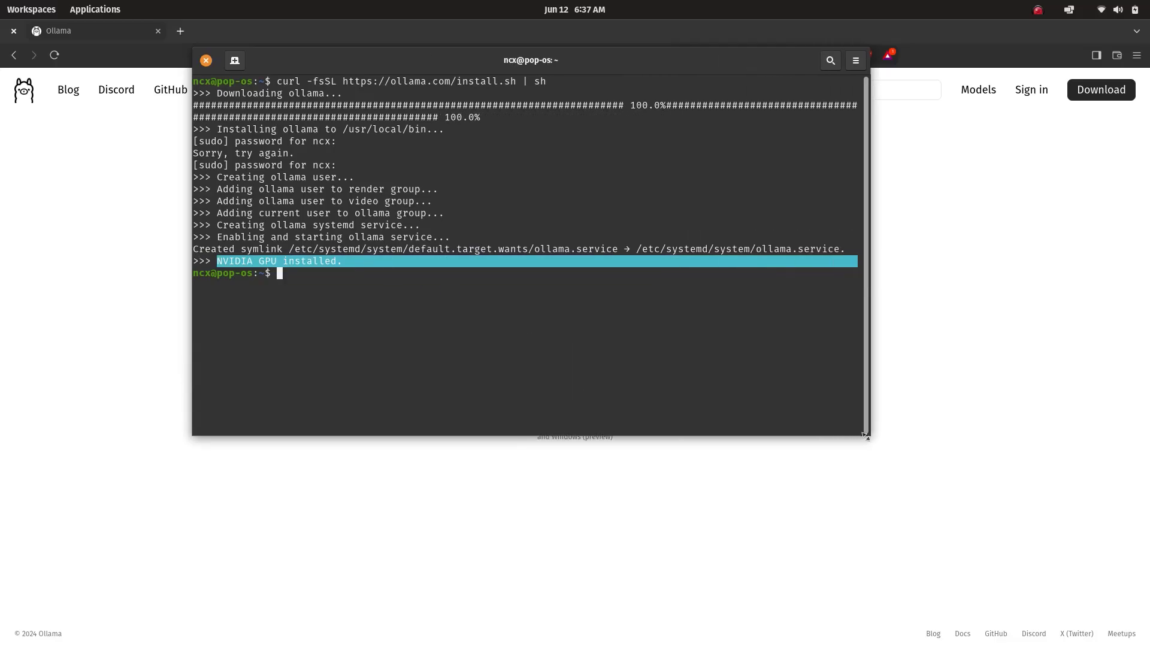
Open ollama.com/library, scroll past llava and dbrx, and highlight the llama2 description.
click(969, 89)
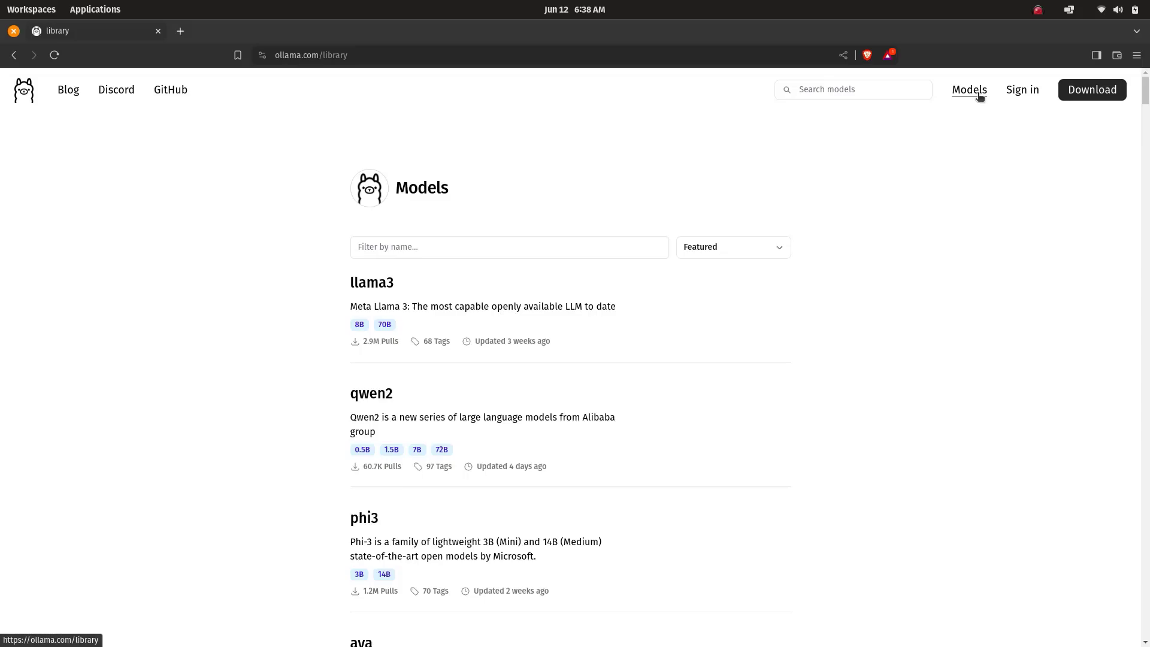
mouse_move(370, 284)
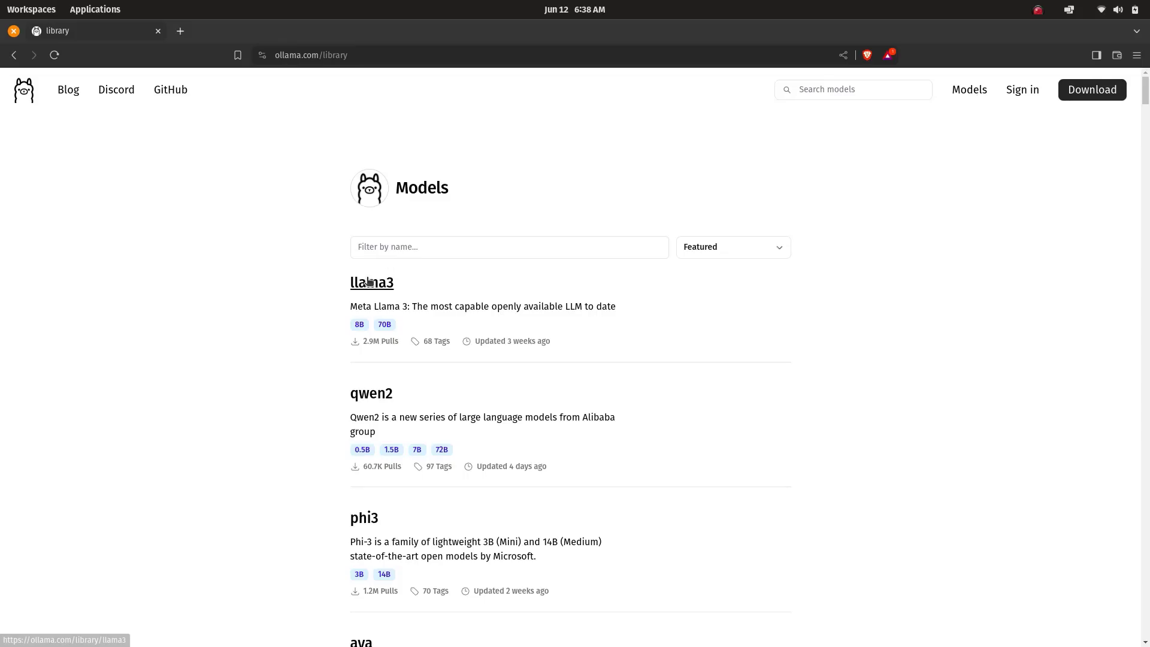
mouse_move(286, 387)
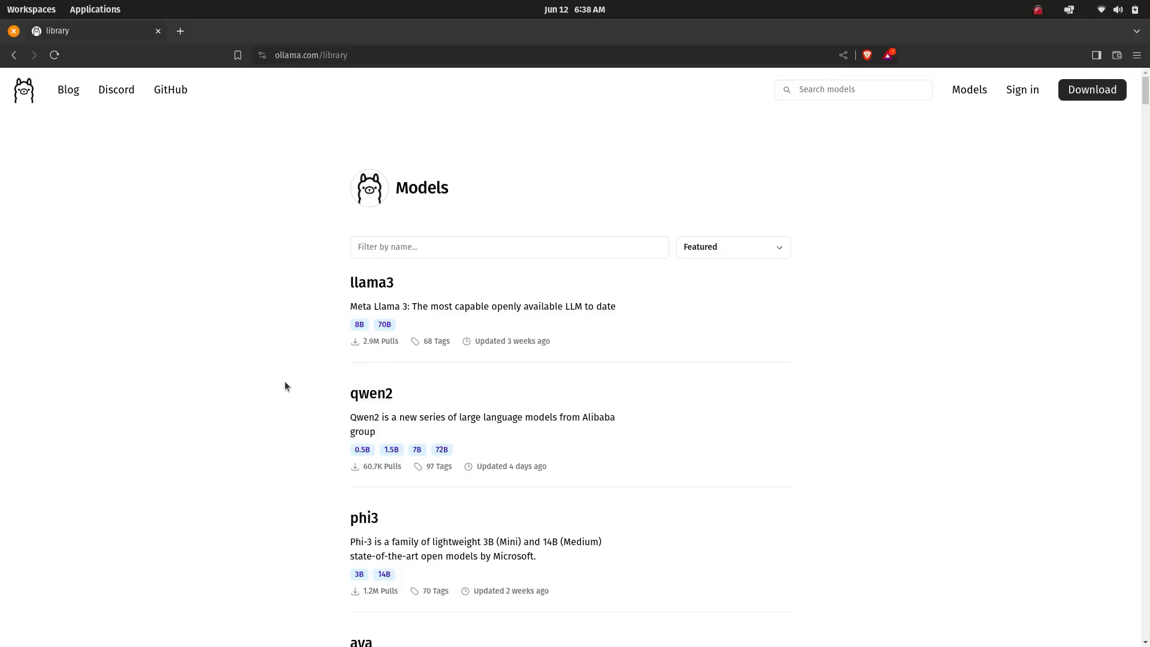
scroll(down, 3)
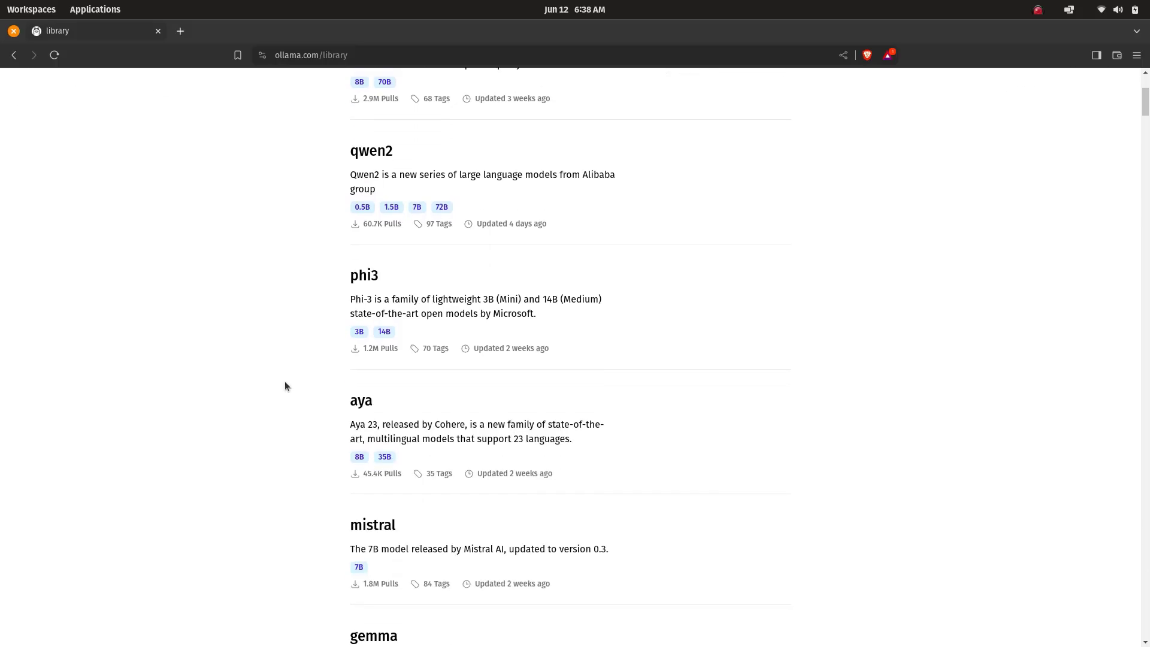
scroll(down, 3)
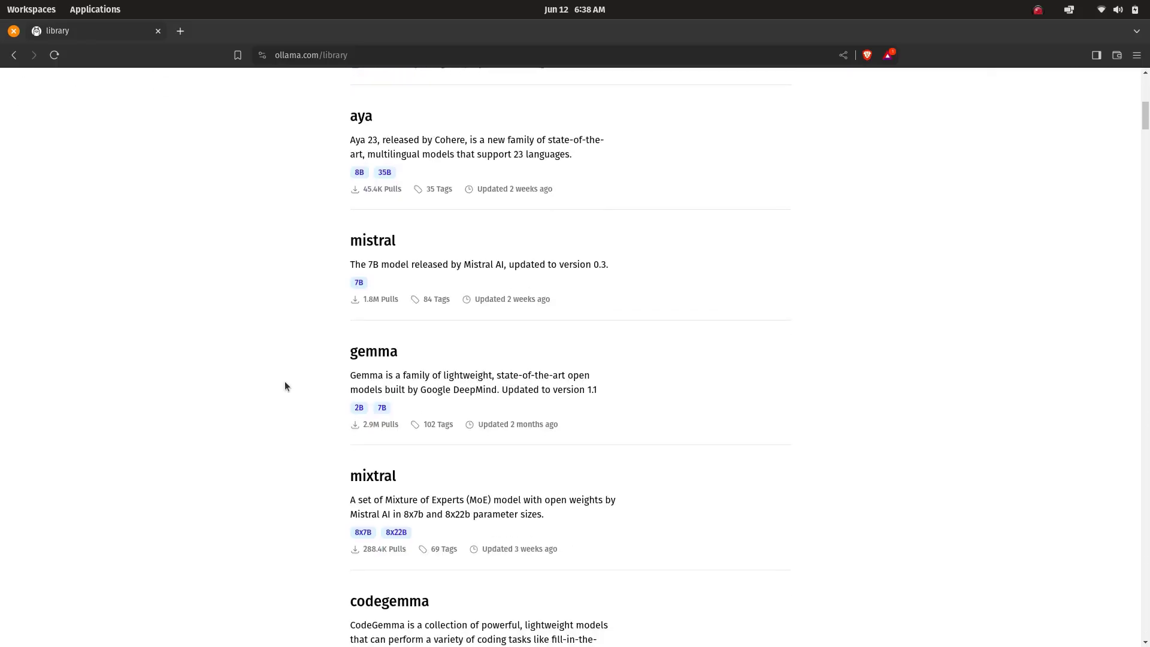
scroll(down, 3)
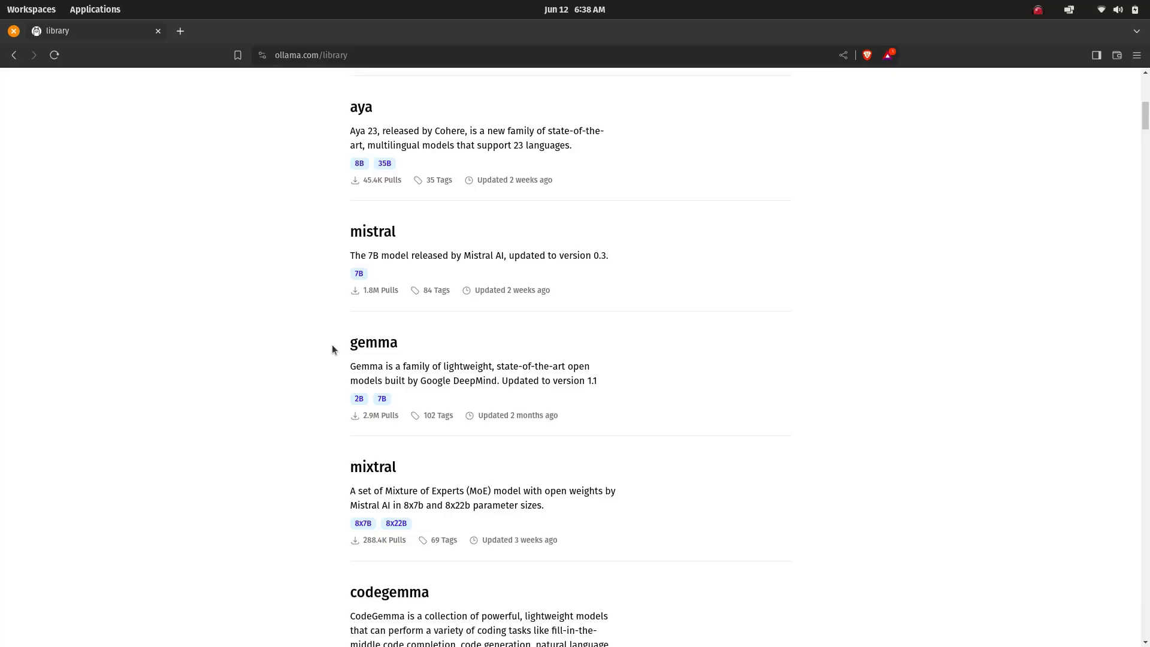
scroll(down, 3)
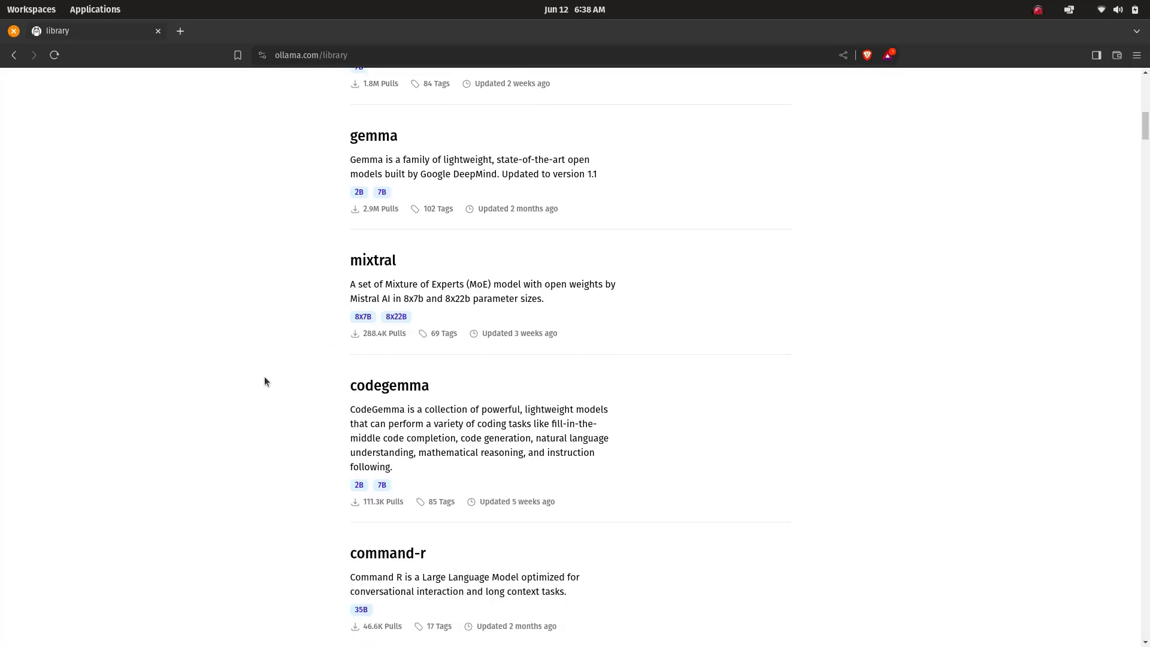
scroll(down, 3)
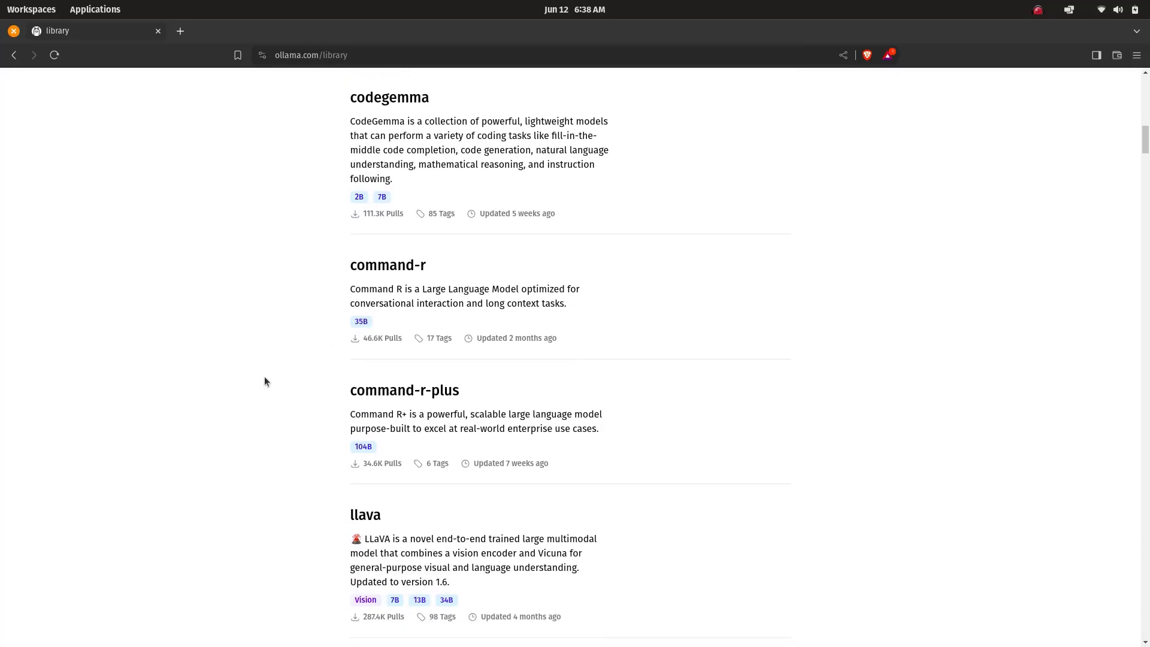
scroll(down, 3)
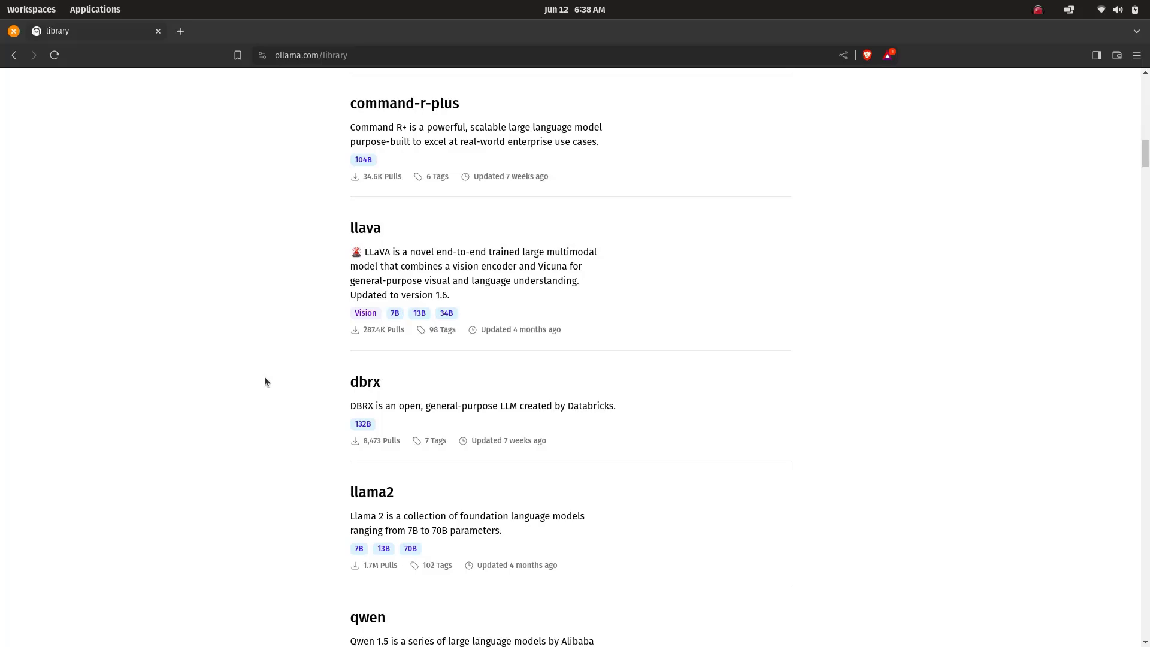
scroll(down, 3)
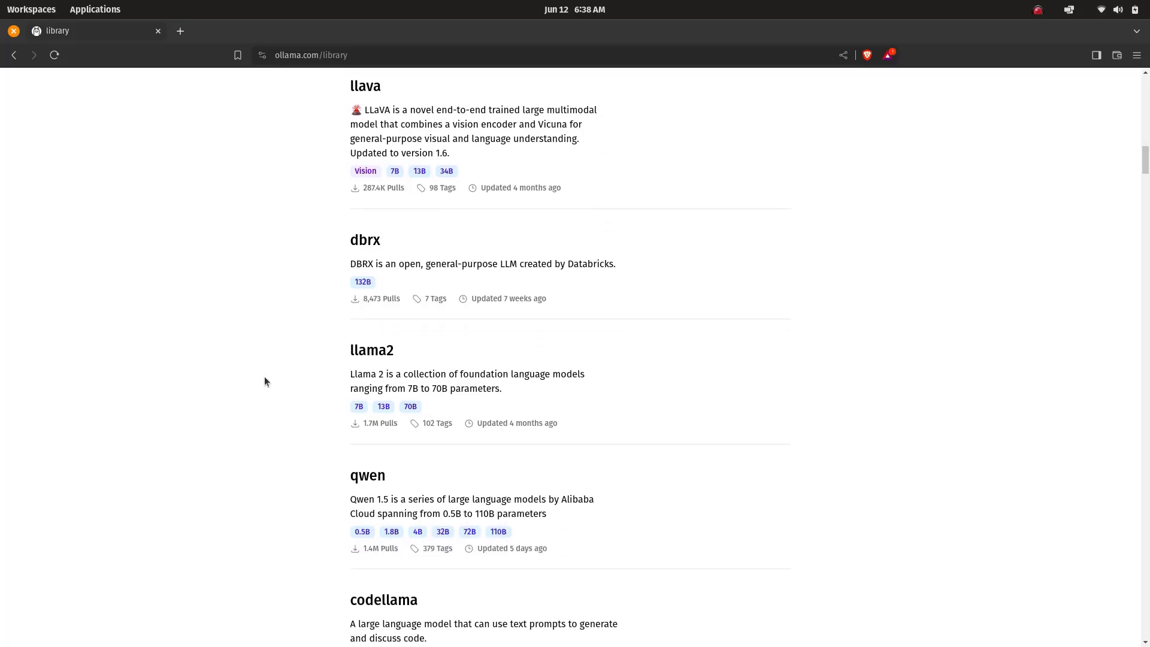
mouse_move(345, 354)
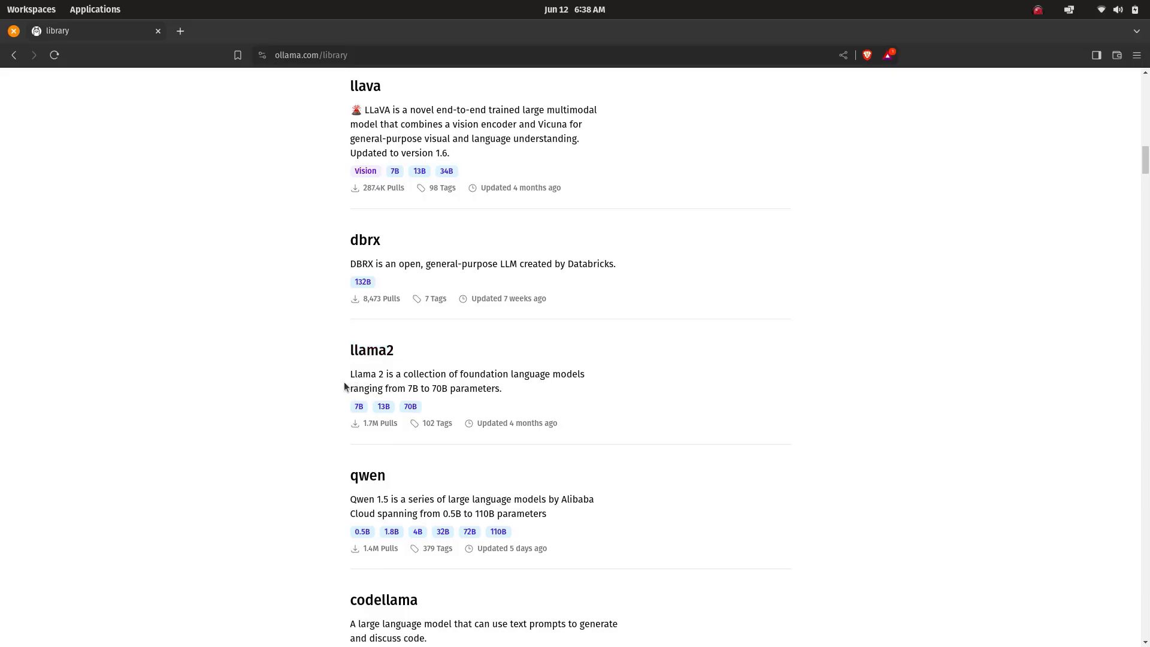
drag(350, 373, 523, 388)
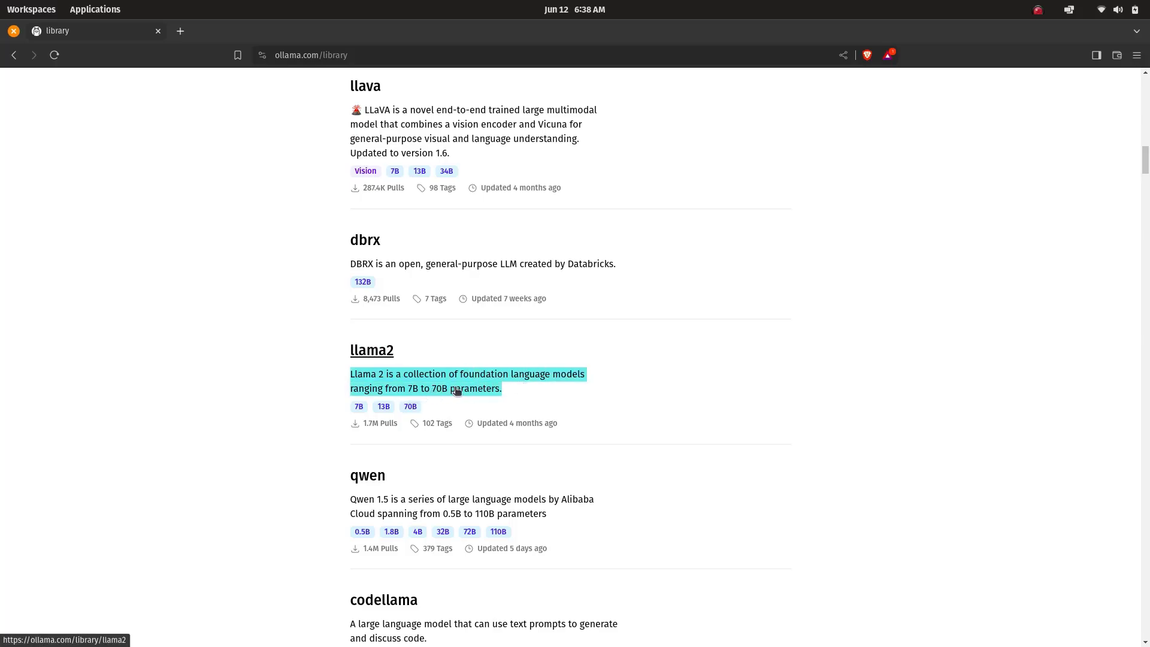
click(233, 433)
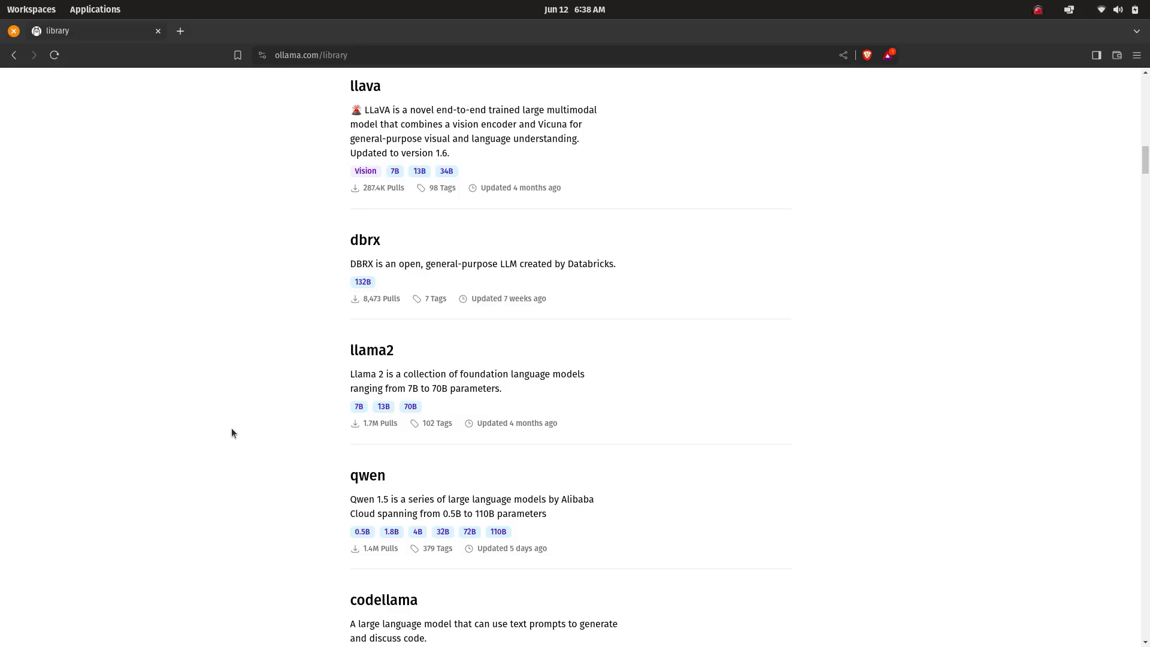
mouse_move(438, 406)
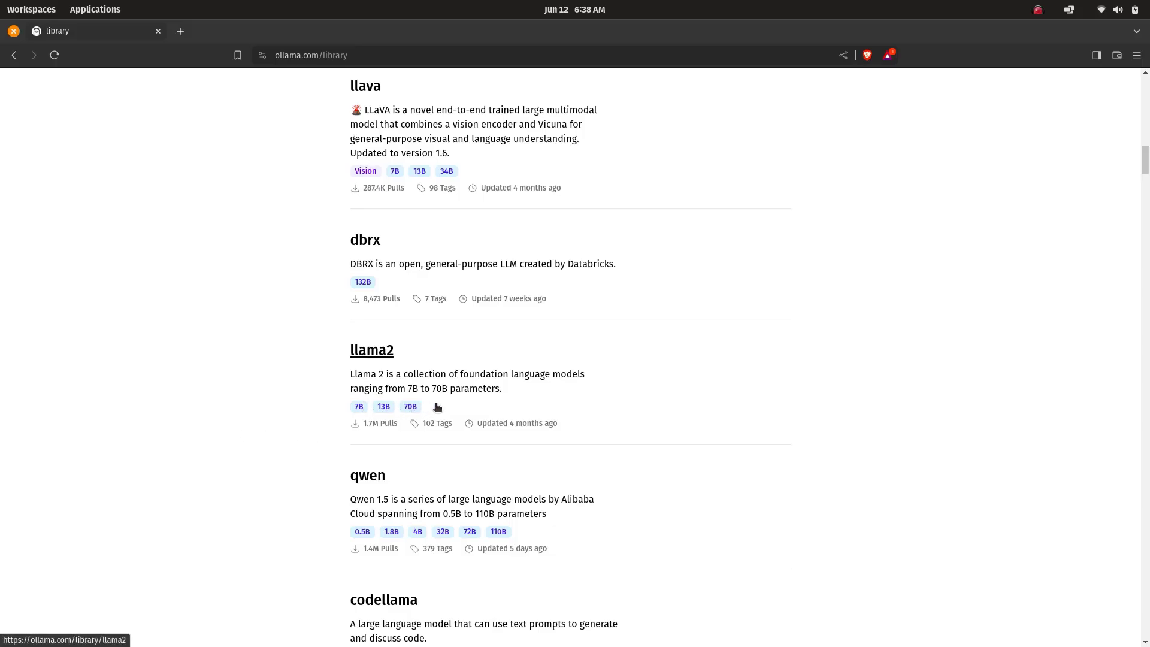
mouse_move(253, 392)
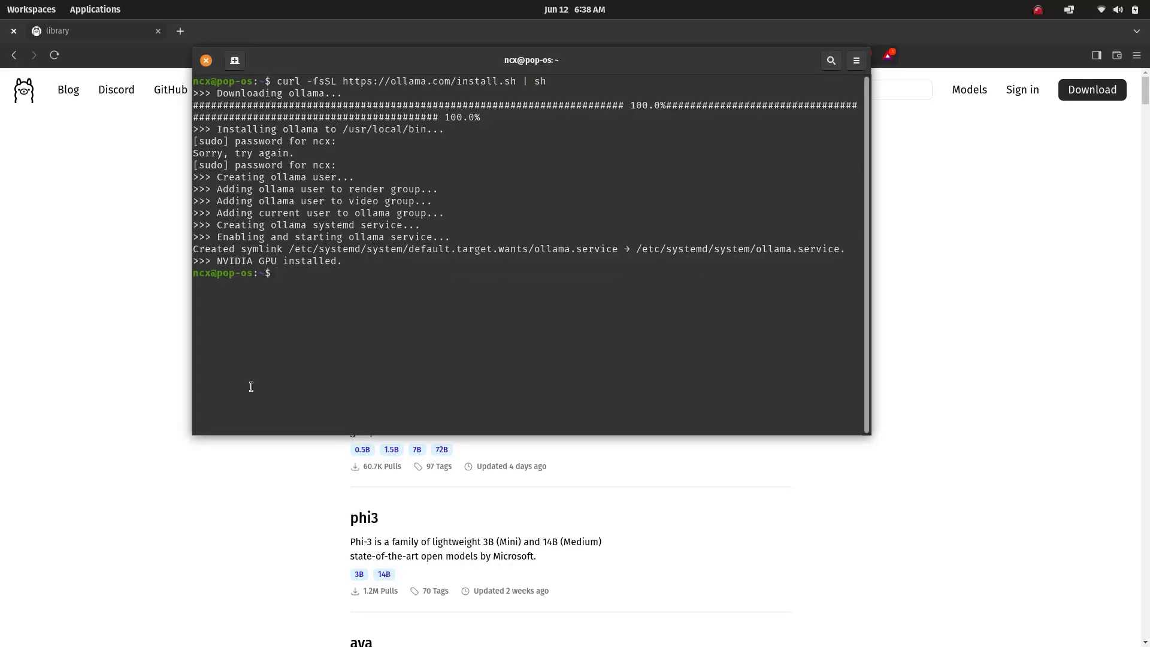
Run 'ollama run llama2' in the terminal to start pulling the model.
text(oll)
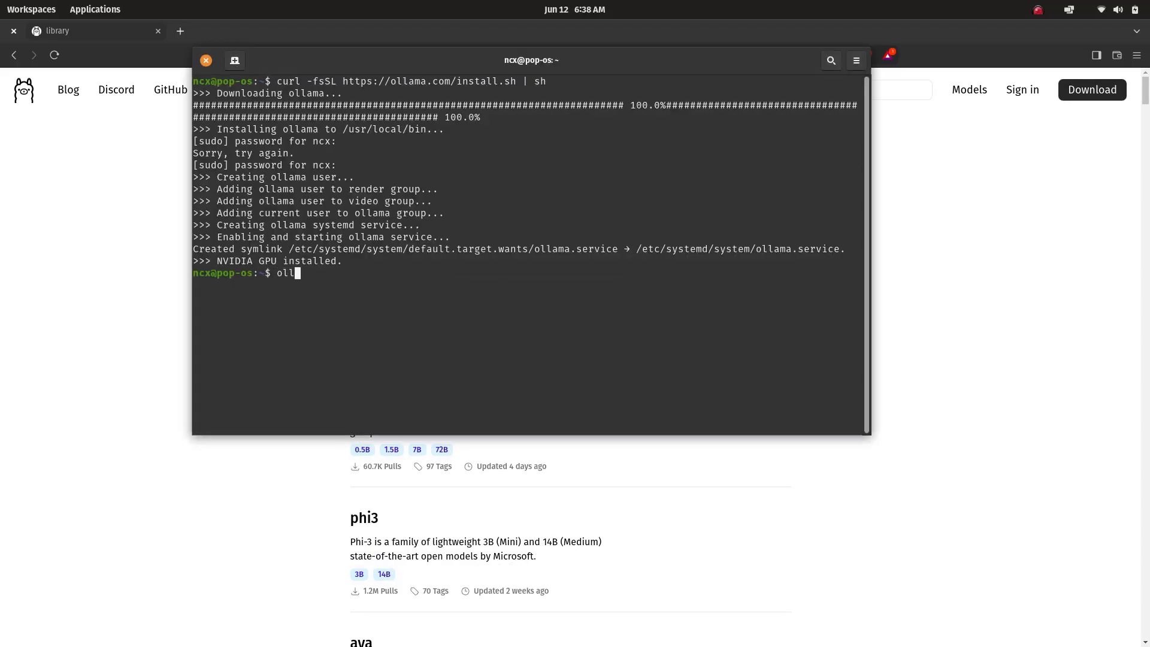
text(ama)
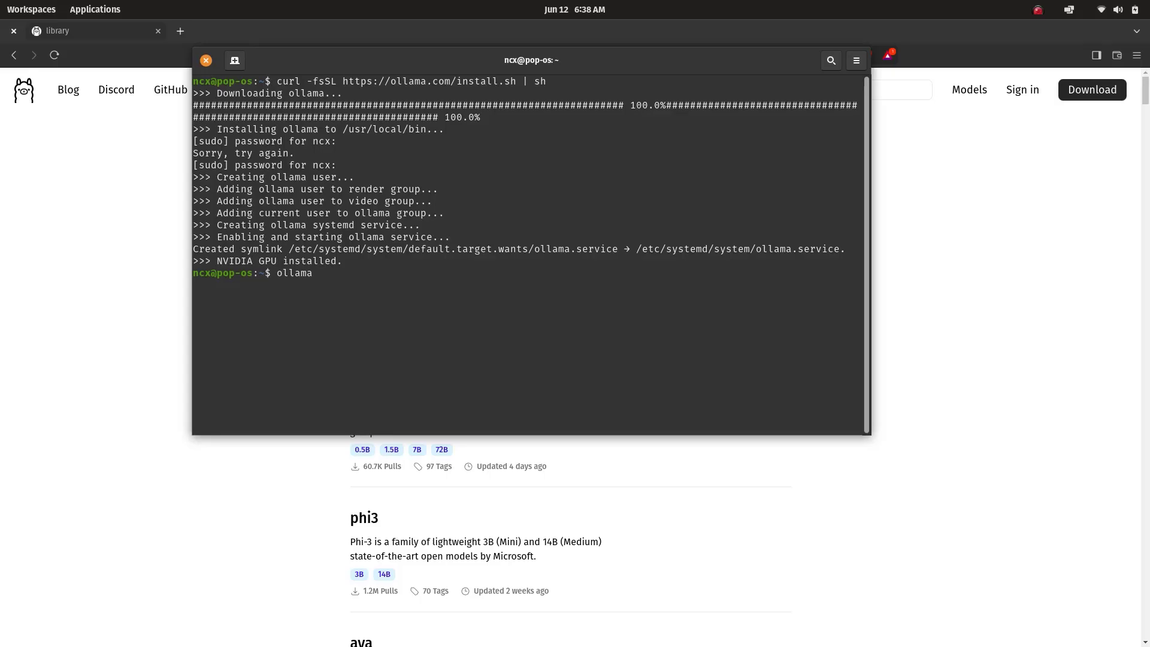
text(run)
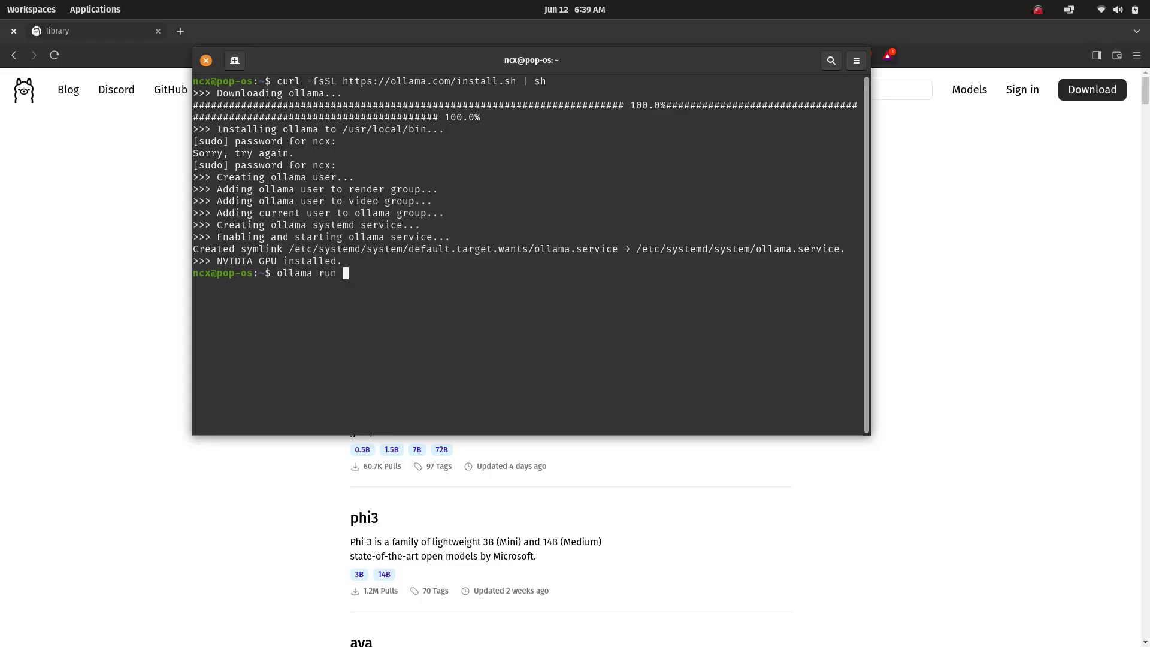
text(llama2)
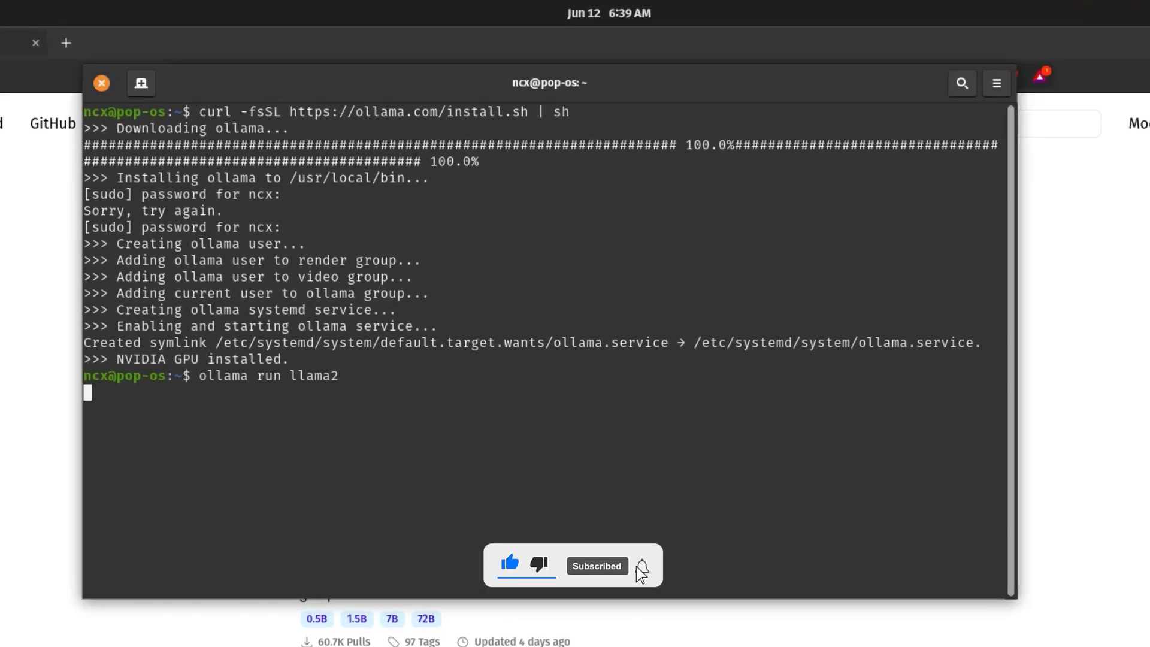
key(Return)
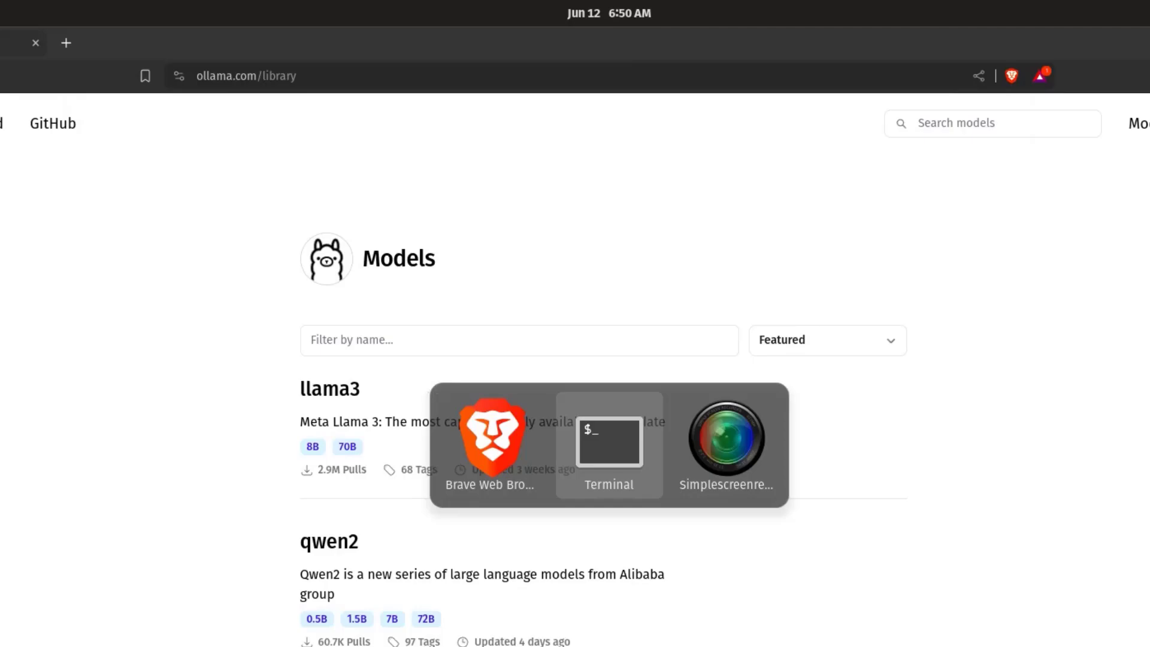
Return to the terminal and send 'hello' to llama2 at the >>> prompt.
click(609, 445)
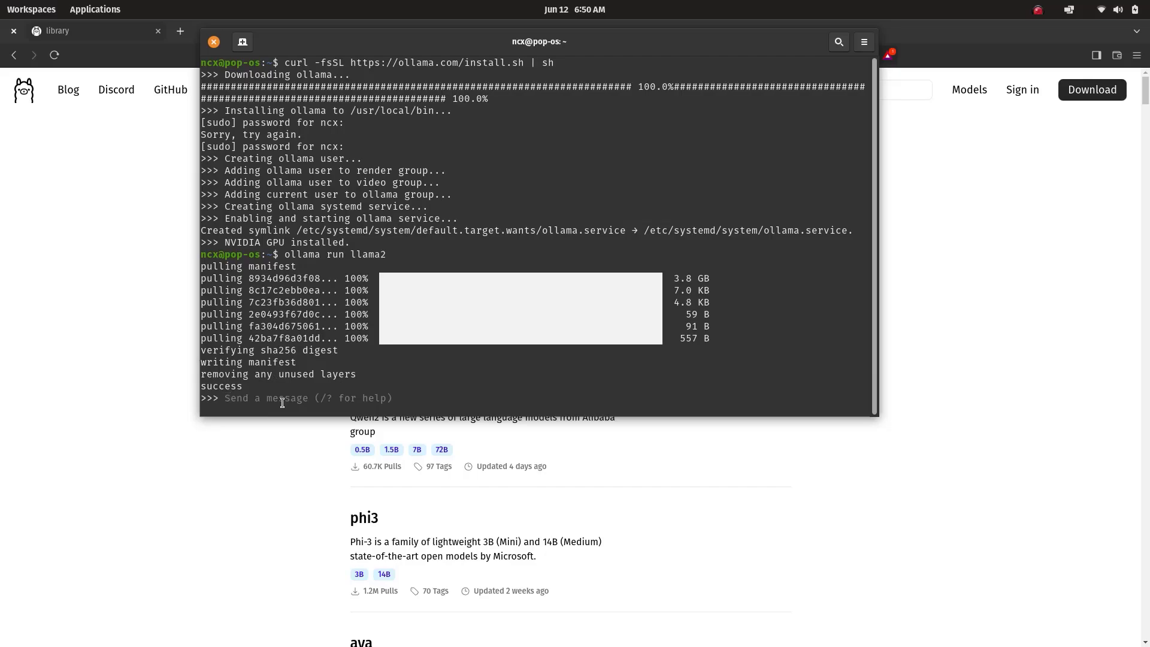
text(hello)
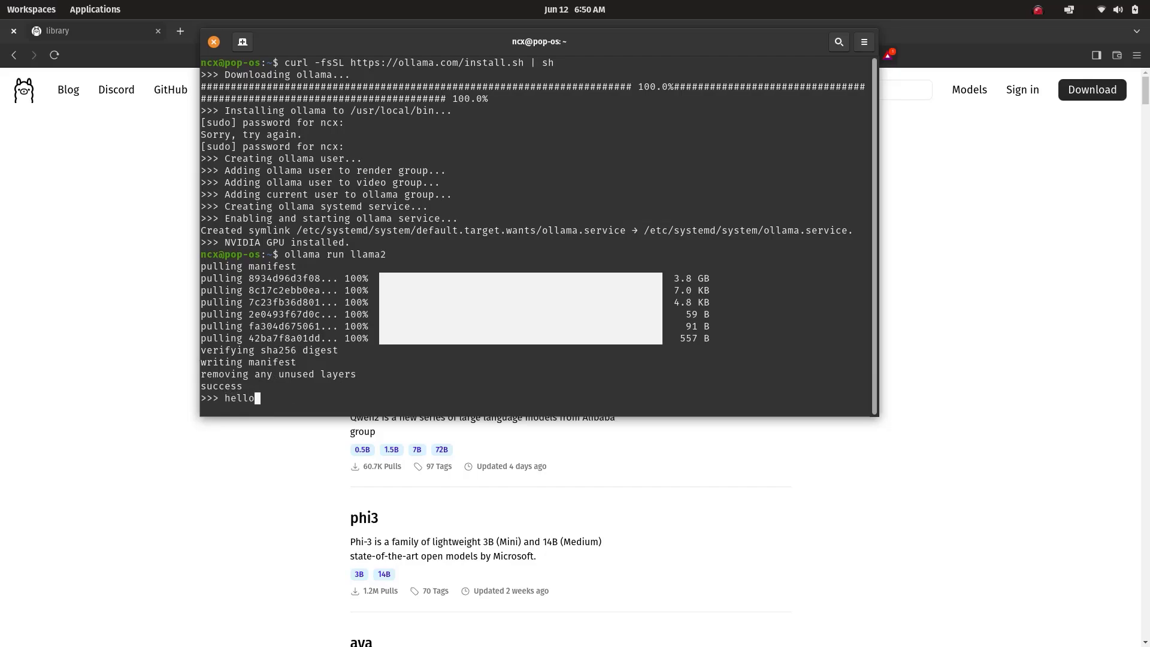
key(Return)
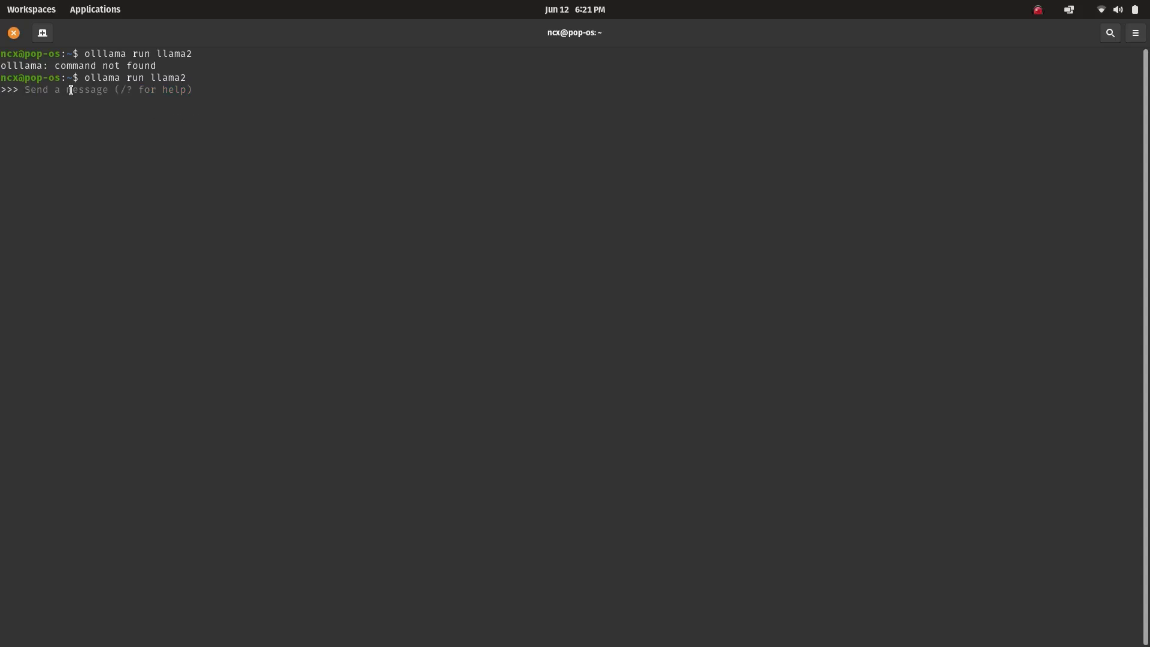
Enter /?, /show and /show info to view llama2 details, then exit with /bye.
text(/?)
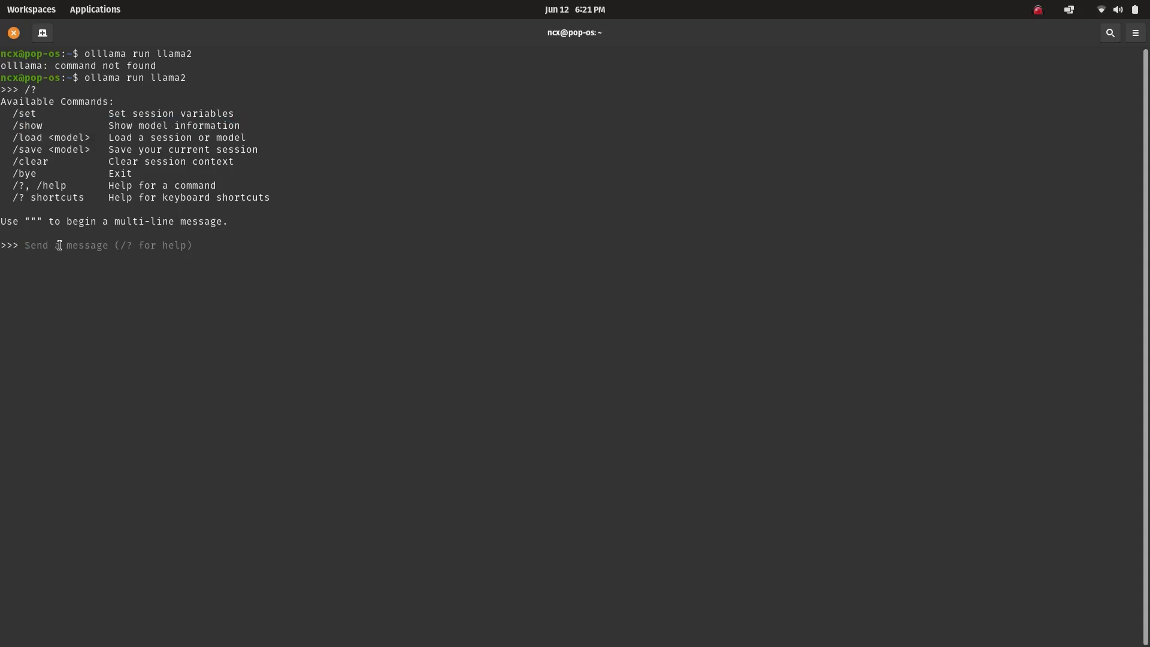
text(/)
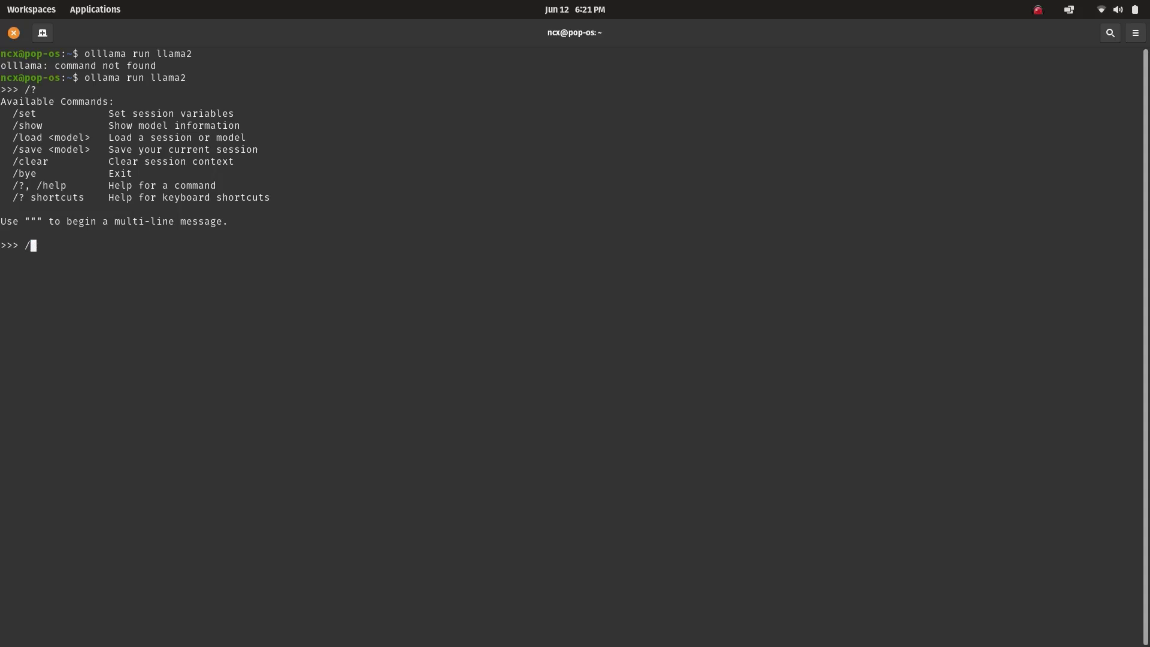
text(shoe)
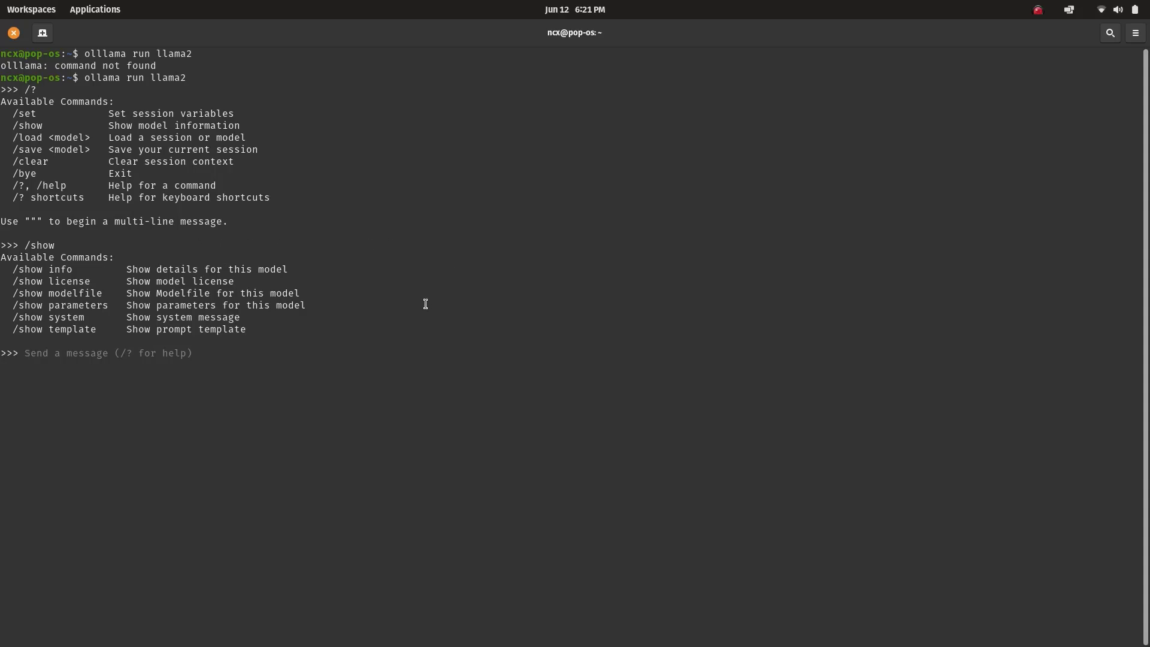
mouse_move(8, 280)
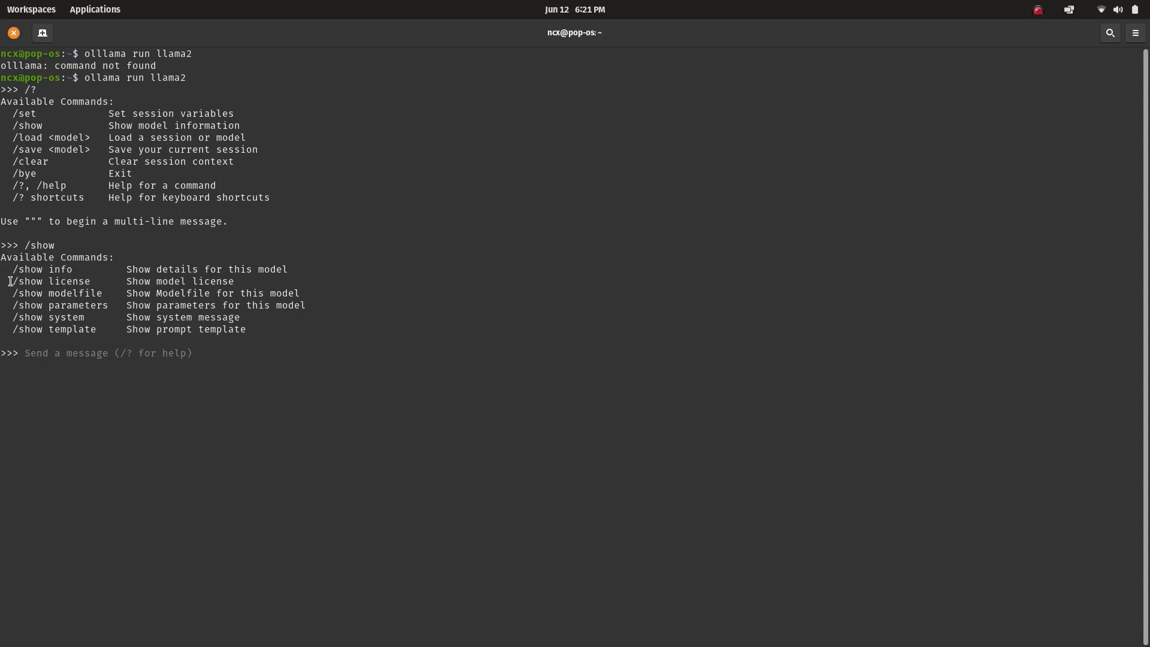
double_click(39, 269)
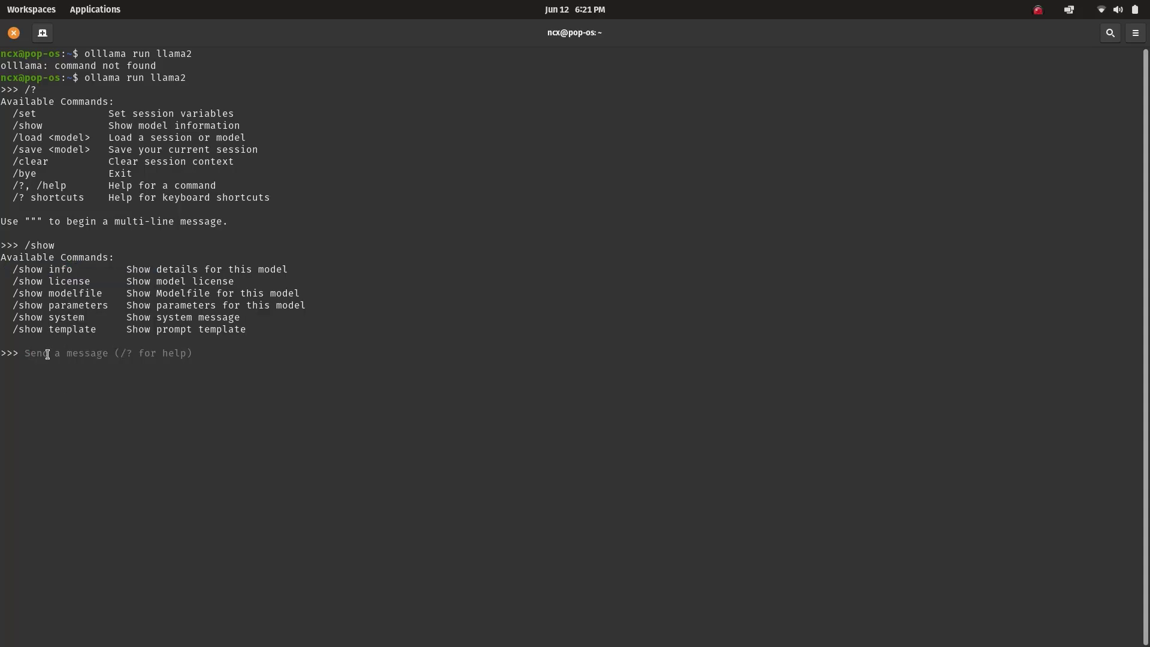
text(/show info)
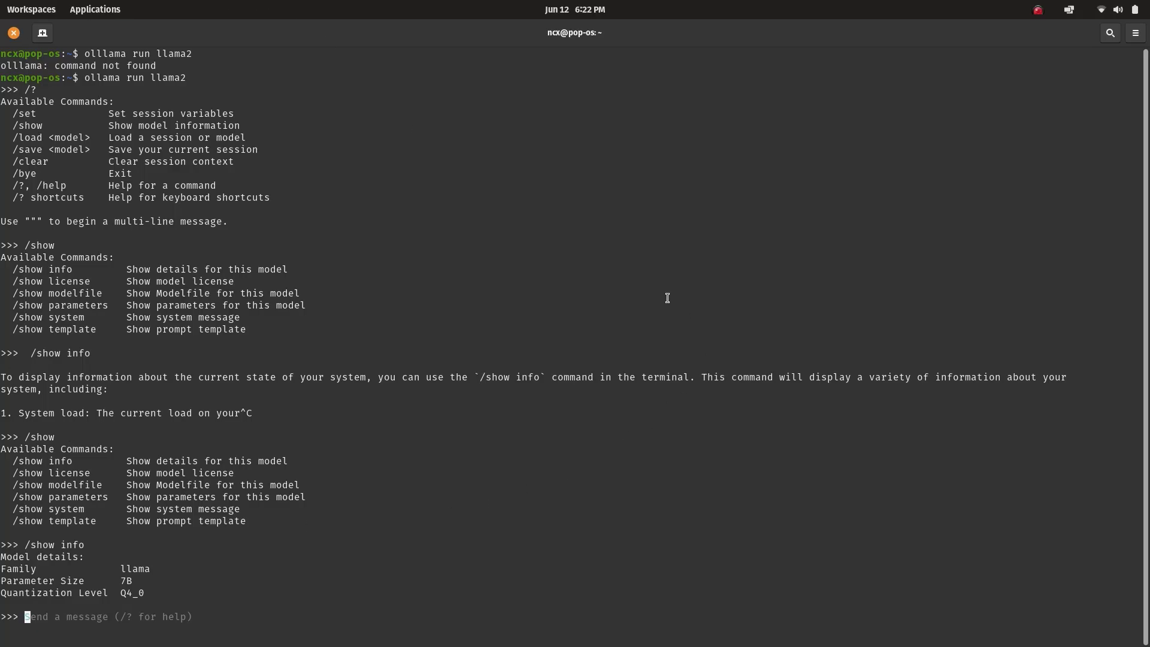
double_click(19, 569)
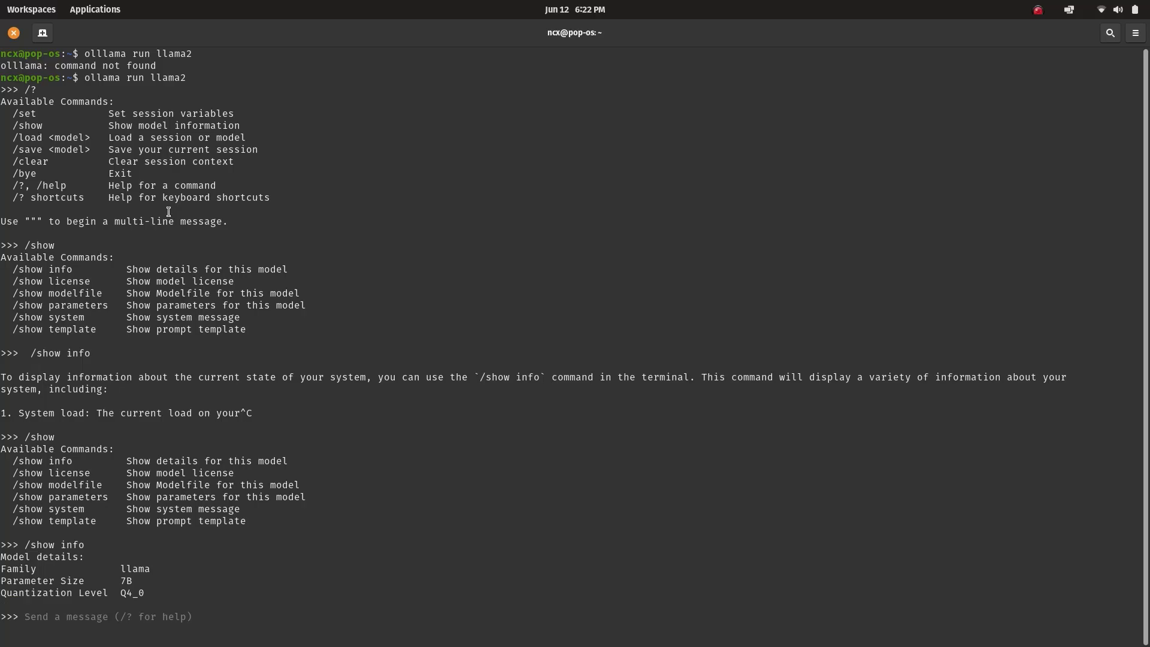
text(/)
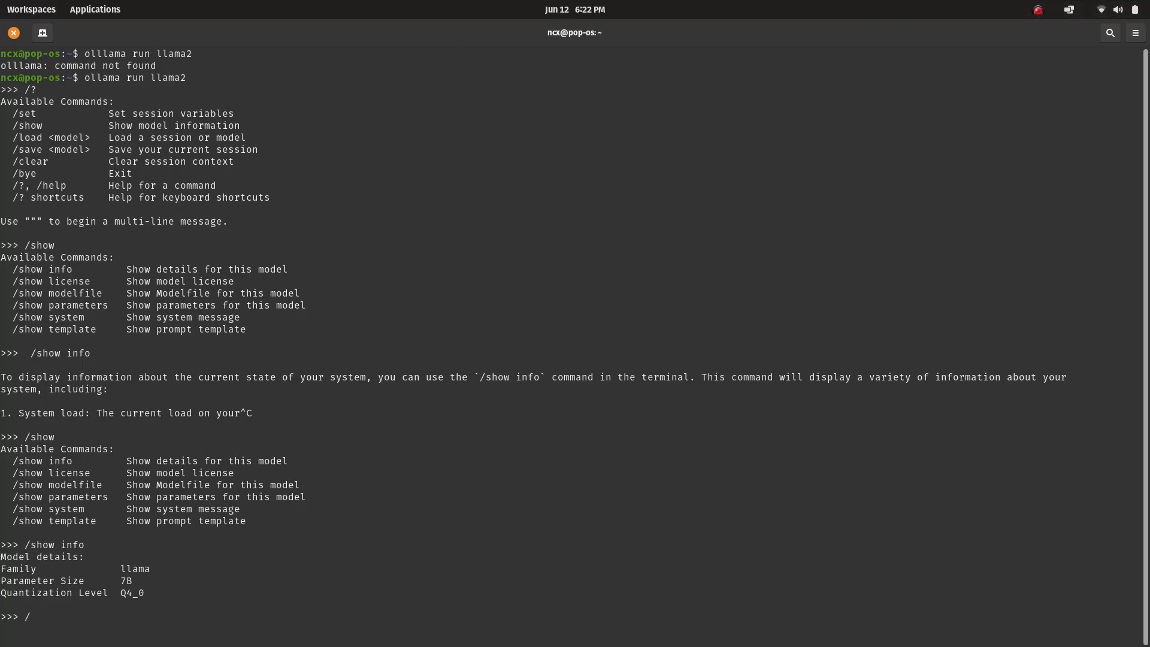
text(bye)
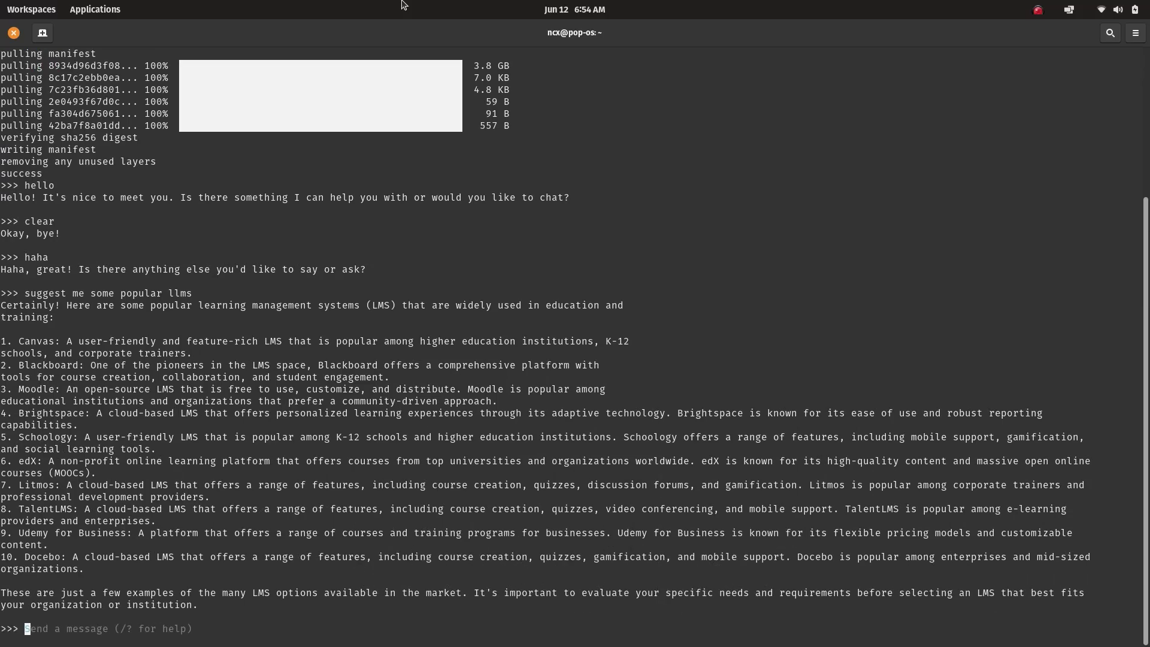
Send 'Actually I'm talking about large language models' and scroll through the LLM list.
text(Actually I'm talking about large language models)
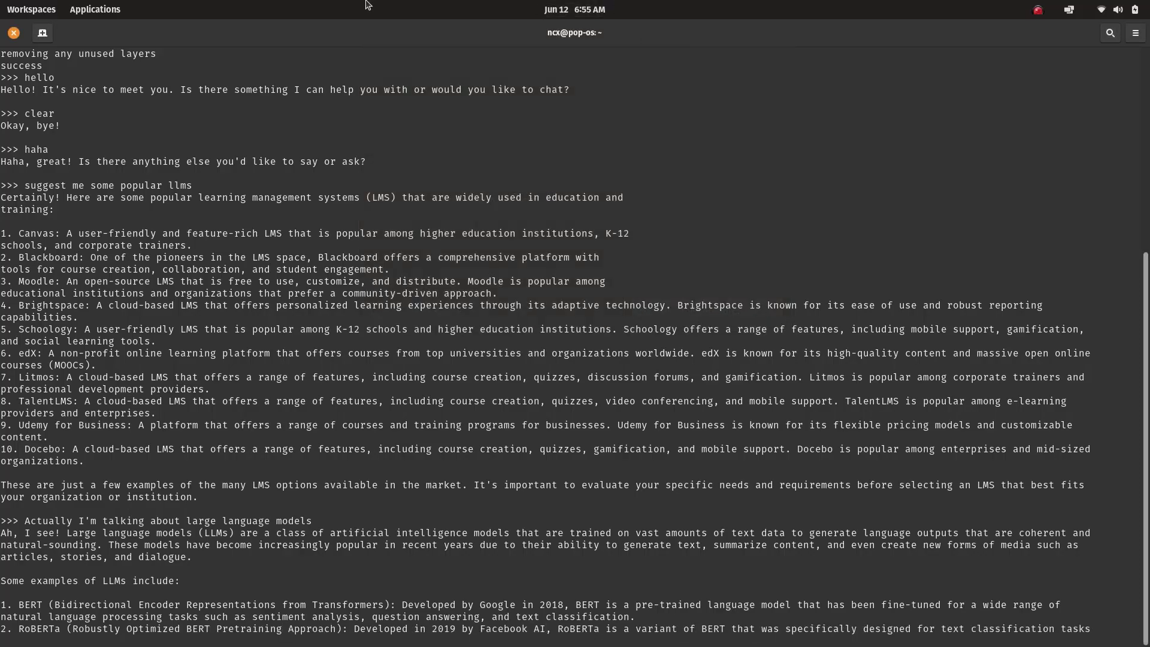
scroll(down, 3)
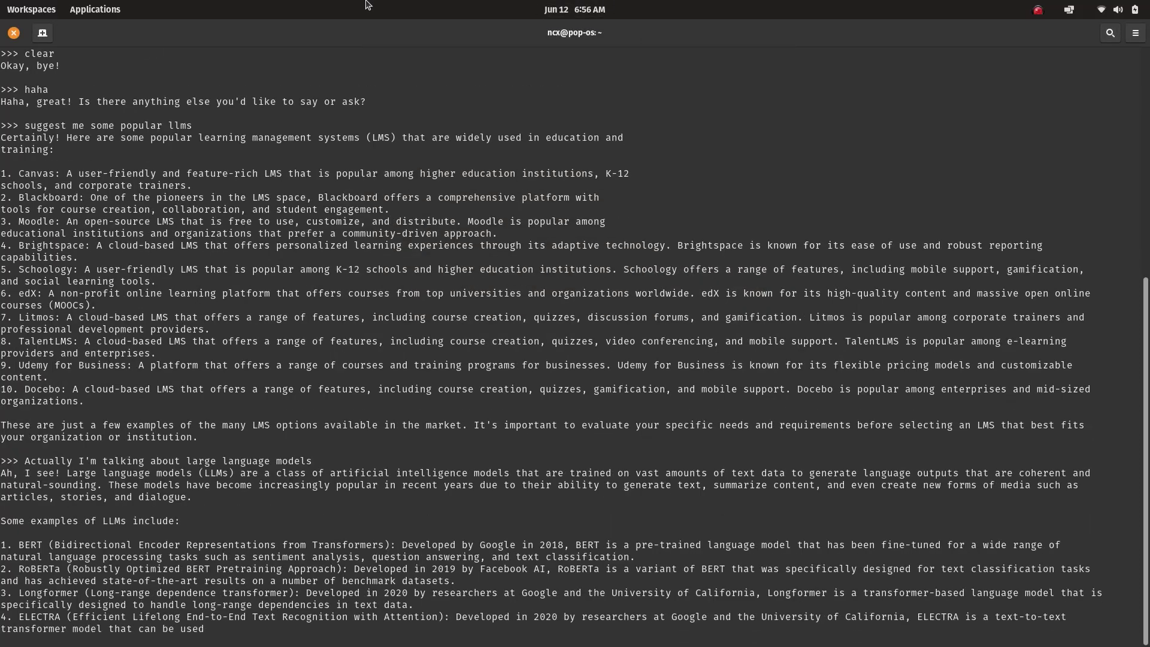